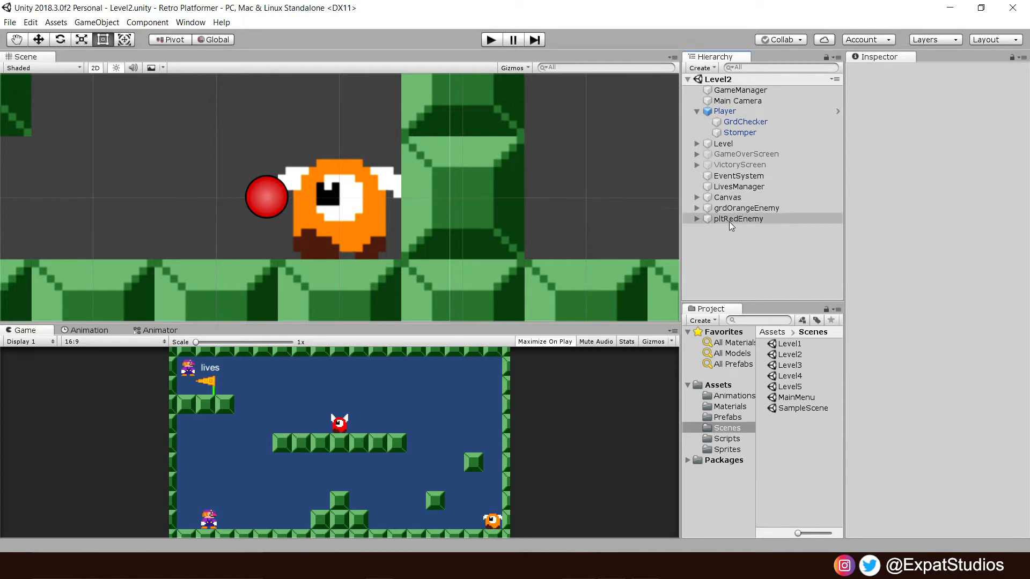
- Open the Player prefab in Prefab Mode to show its GrdChecker and Stomper children
click(739, 219)
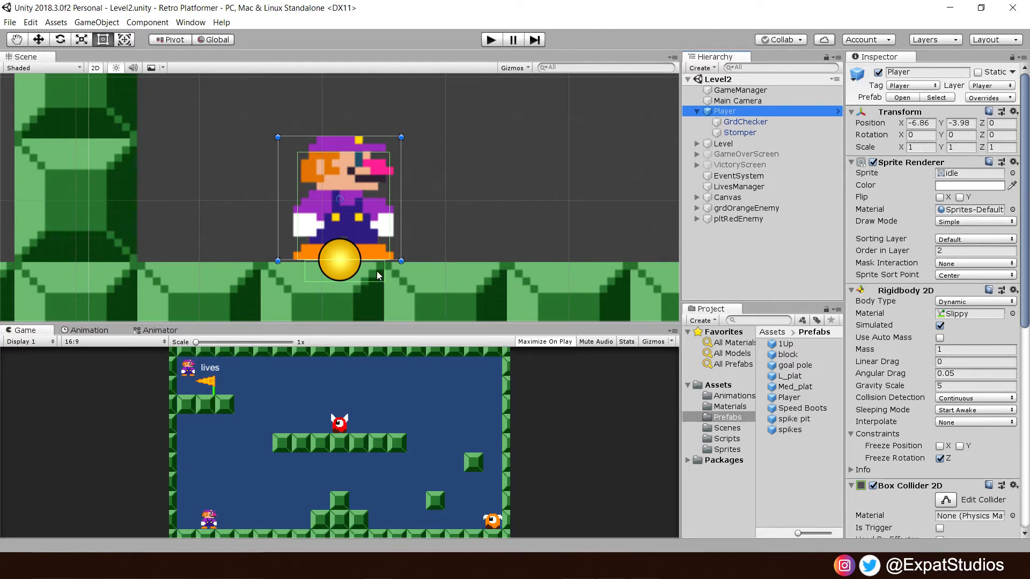
mouse_move(449, 274)
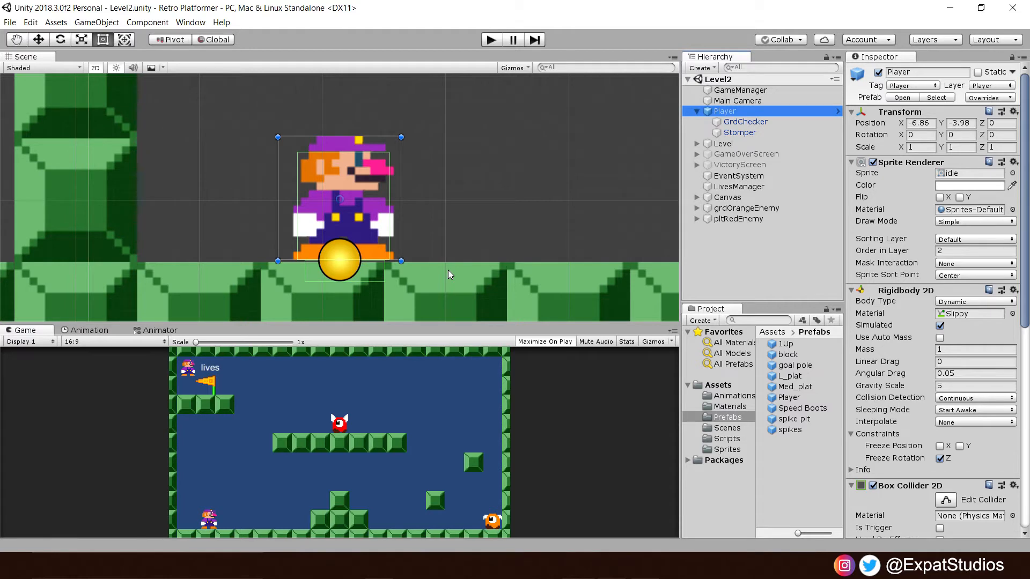
mouse_move(813, 192)
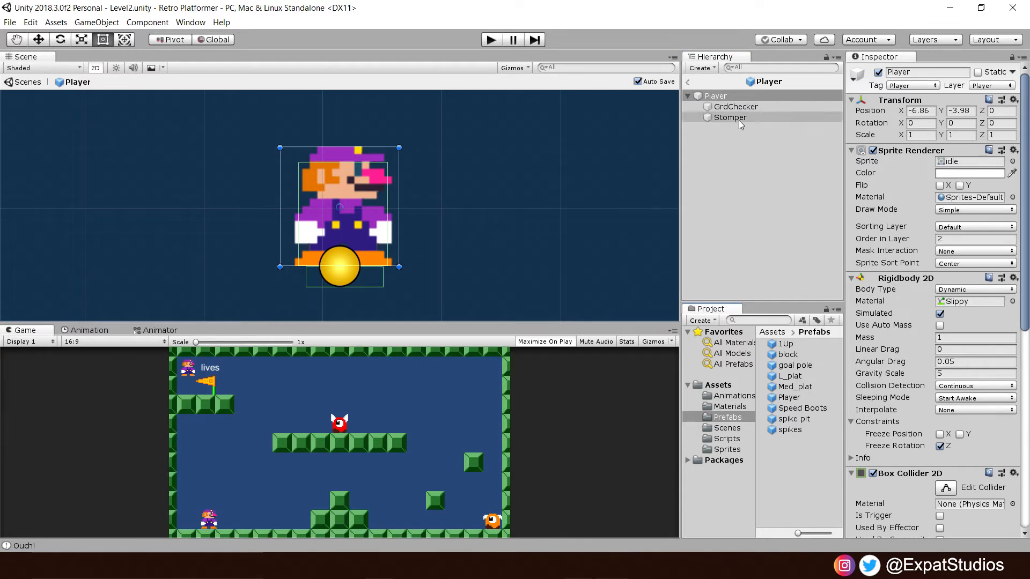
- Add three user layers named Stomper, Spikes and Hurtbox
click(729, 117)
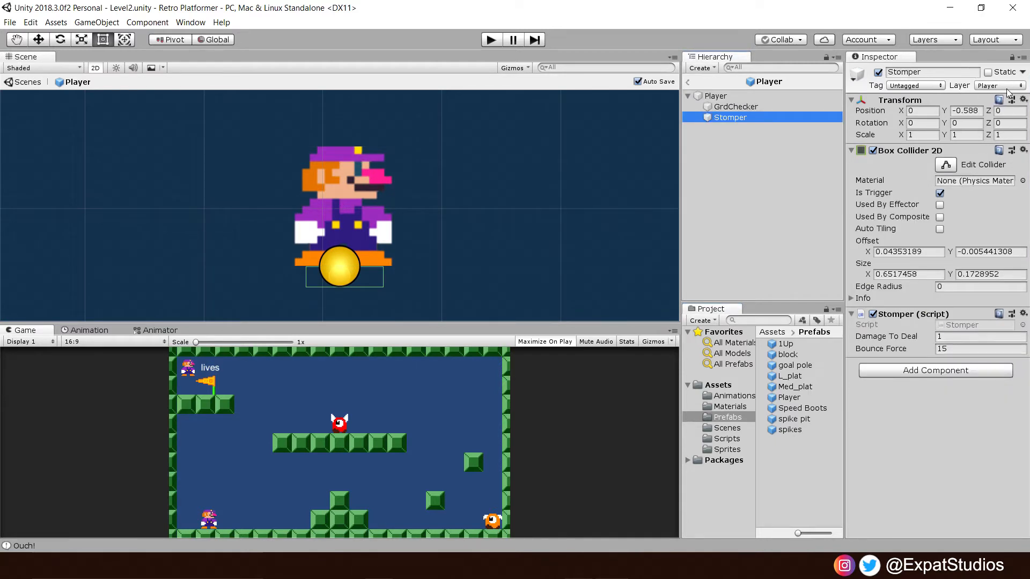
click(1002, 85)
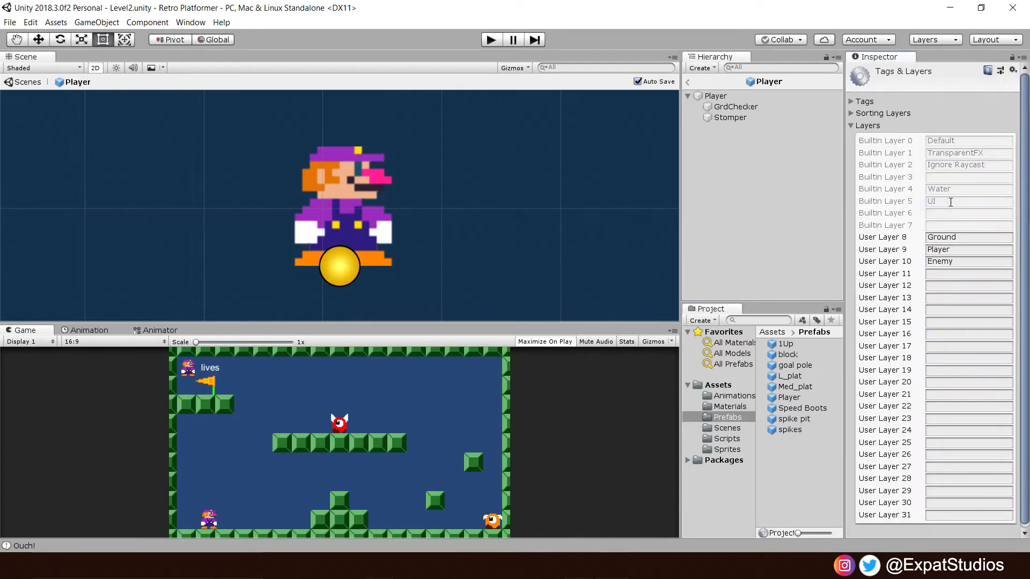
click(970, 274)
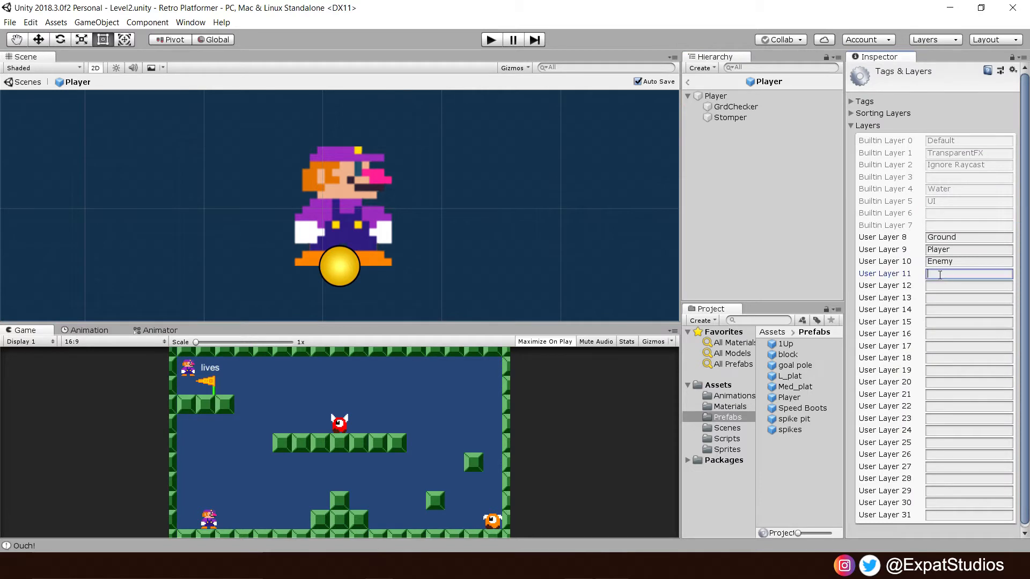
text(Stomper)
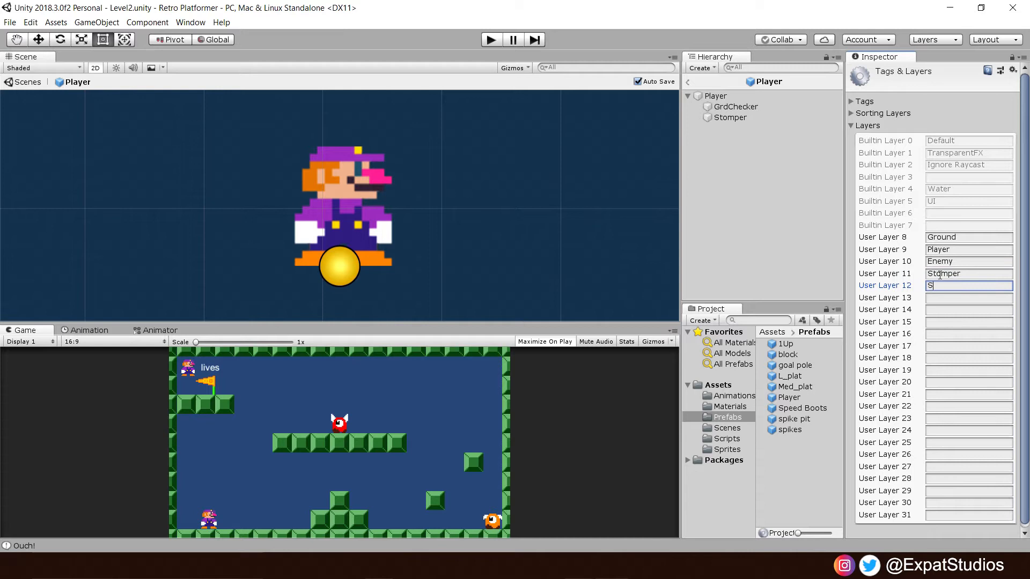
text(Spikes)
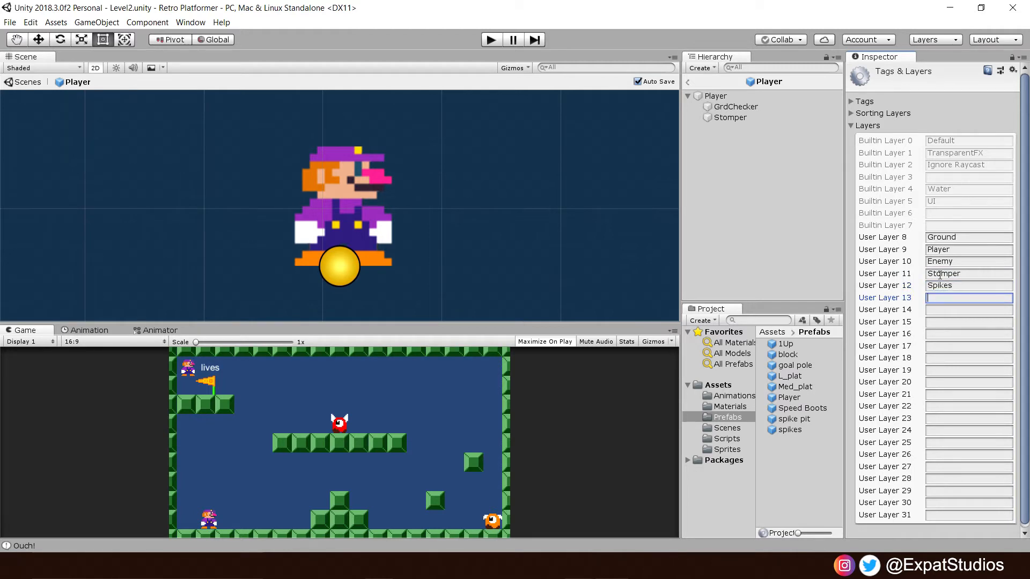
text(Hurtbox)
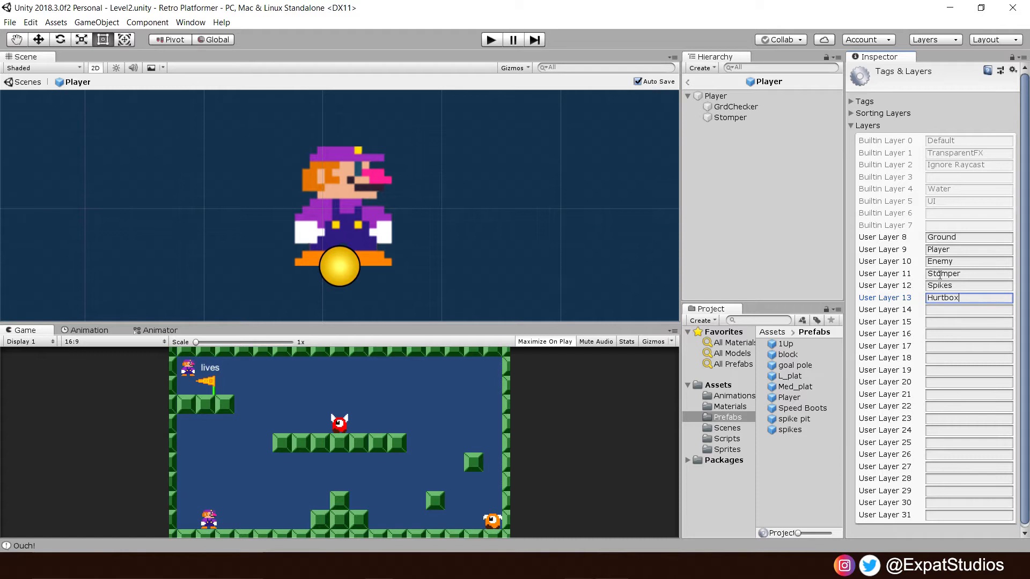
- Put the Stomper object on the Stomper layer and the spikes prefab on Spikes
click(730, 118)
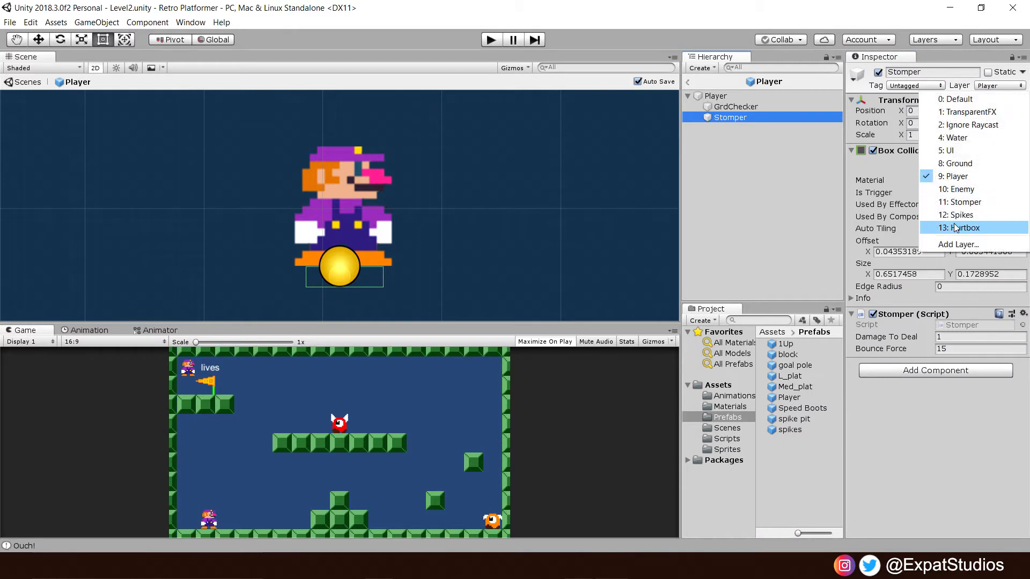
click(954, 228)
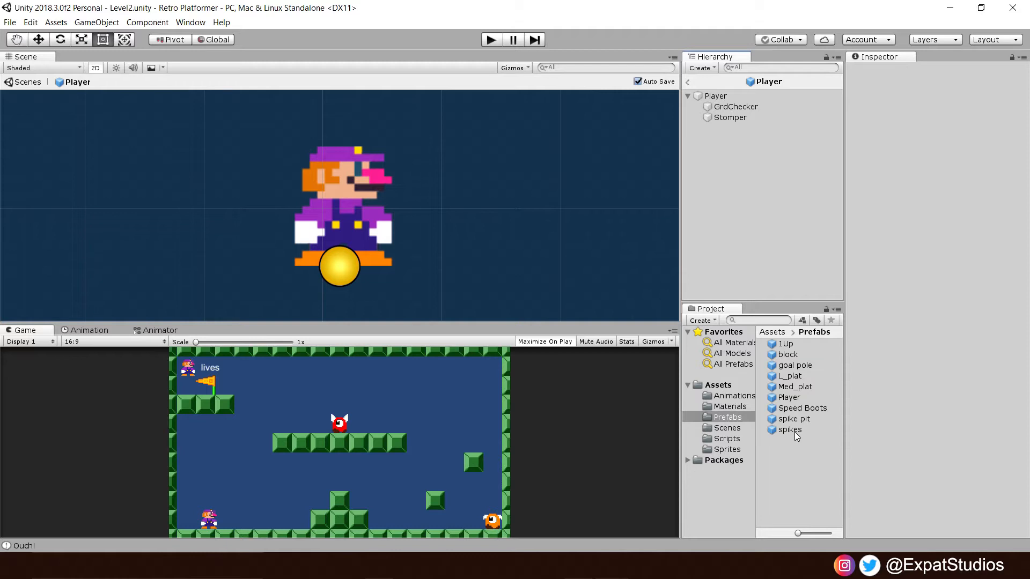
click(790, 430)
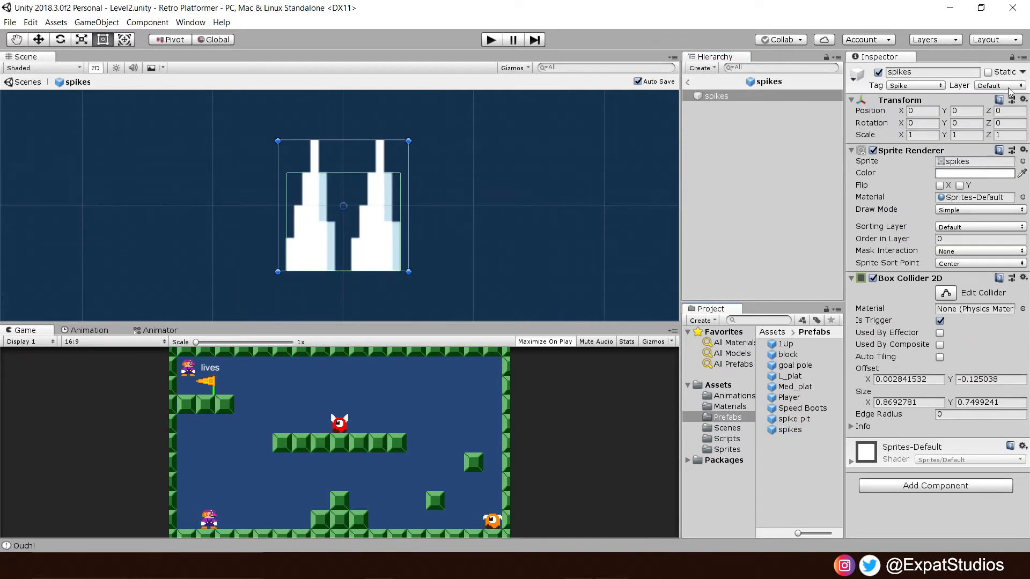
click(998, 85)
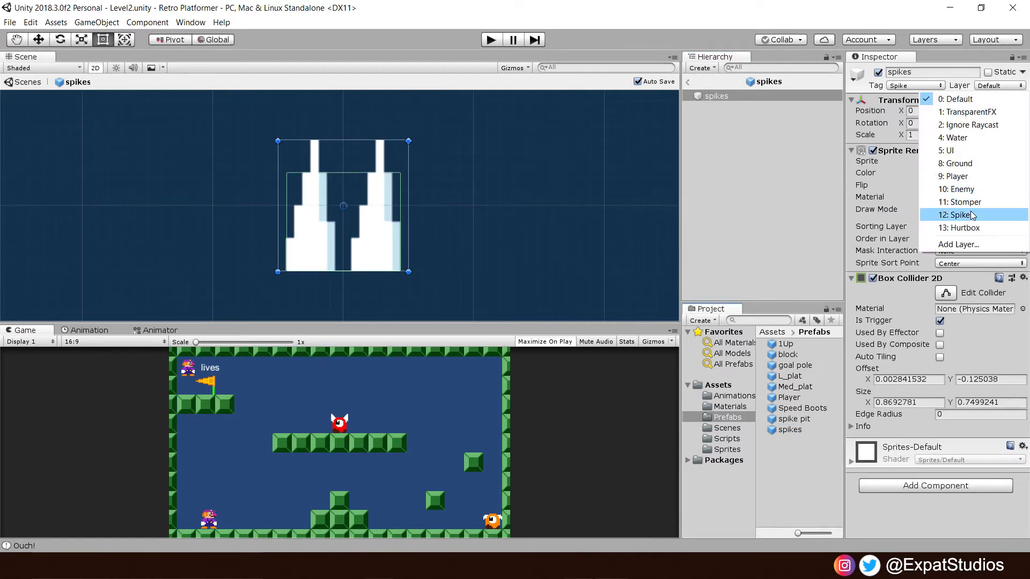
click(955, 214)
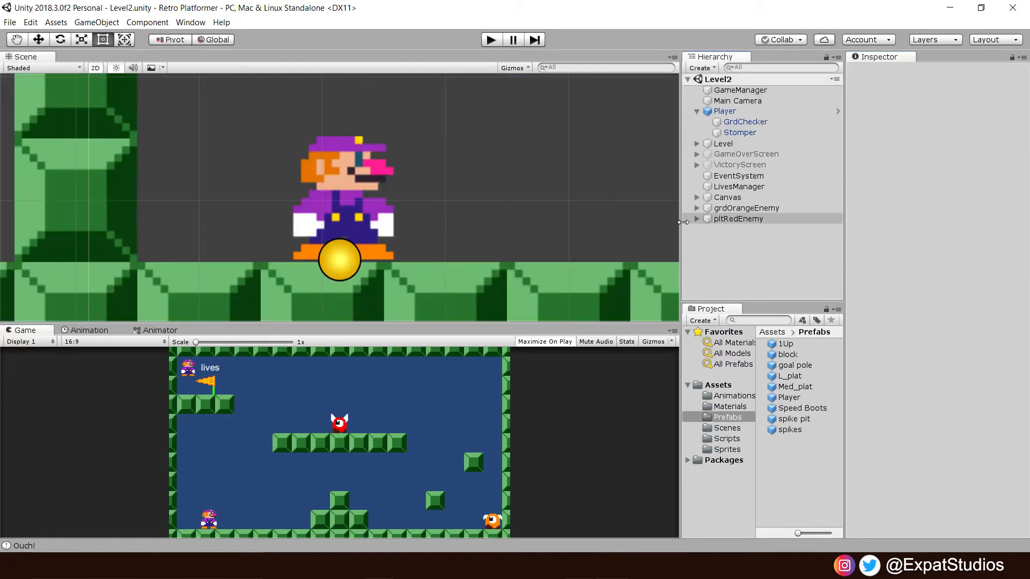
- Put the Collider objects of grdOrangeEnemy and pltRedEnemy on the Hurtbox layer
click(696, 208)
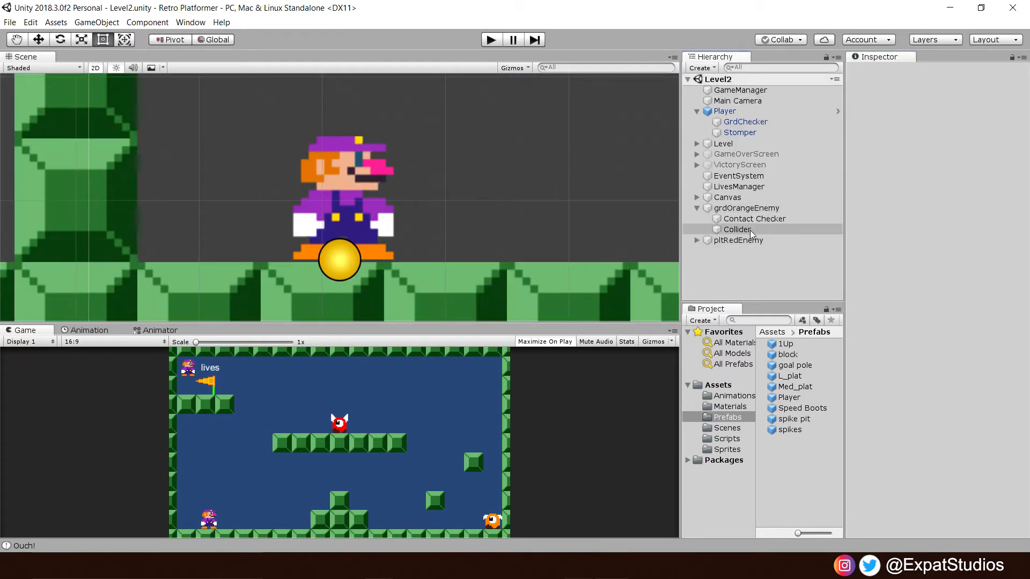
click(738, 229)
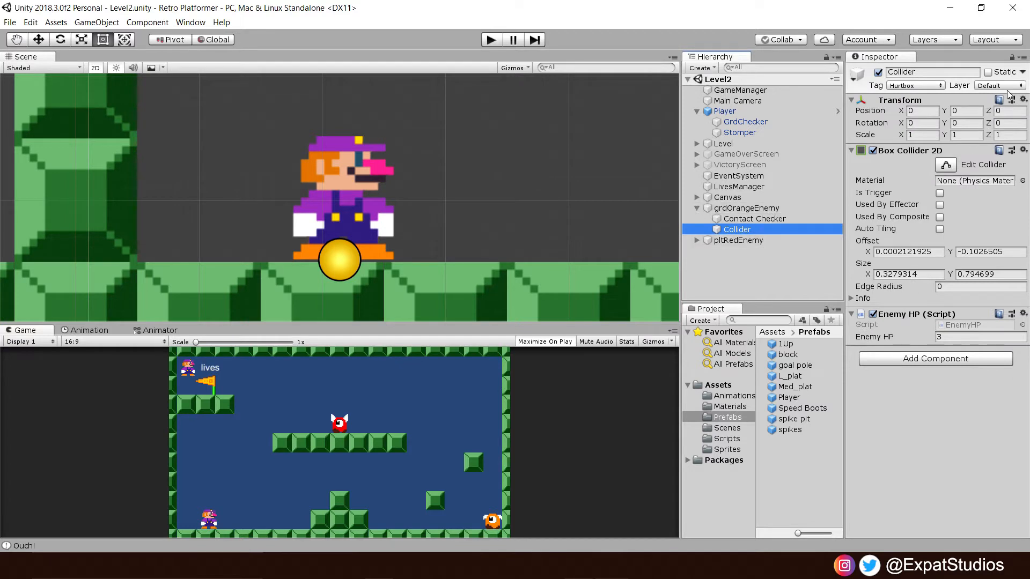
click(1000, 85)
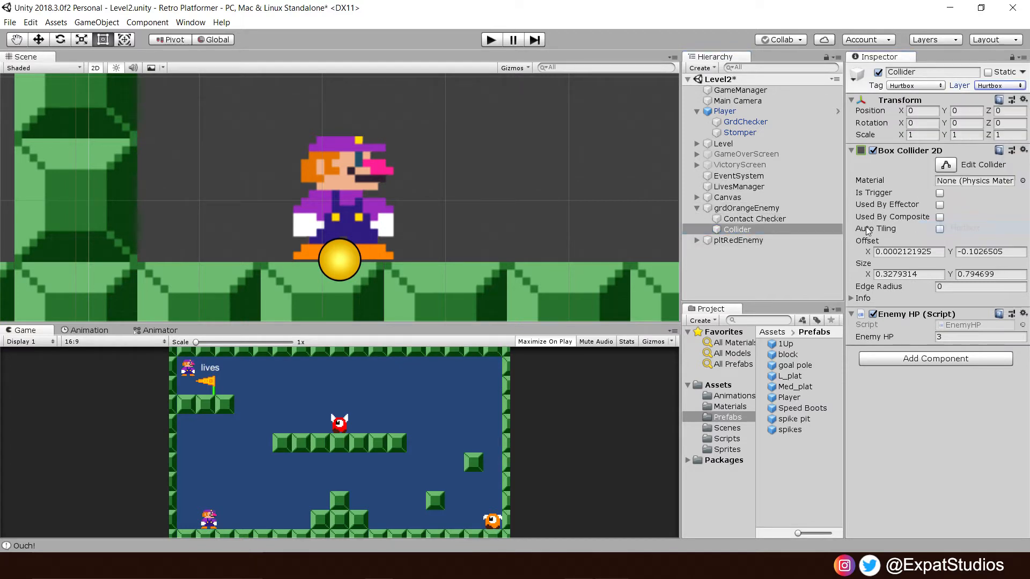
click(737, 261)
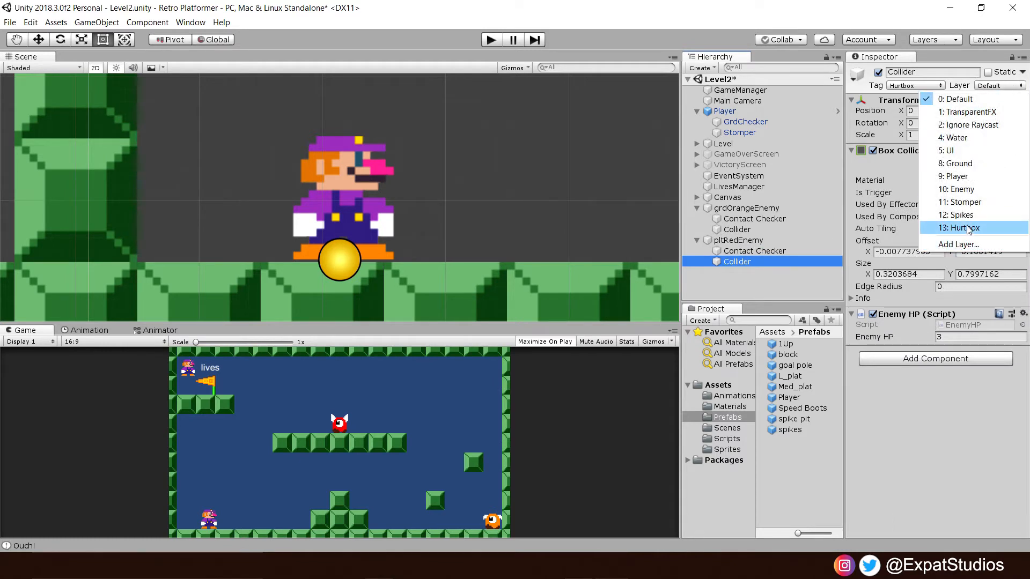
click(959, 228)
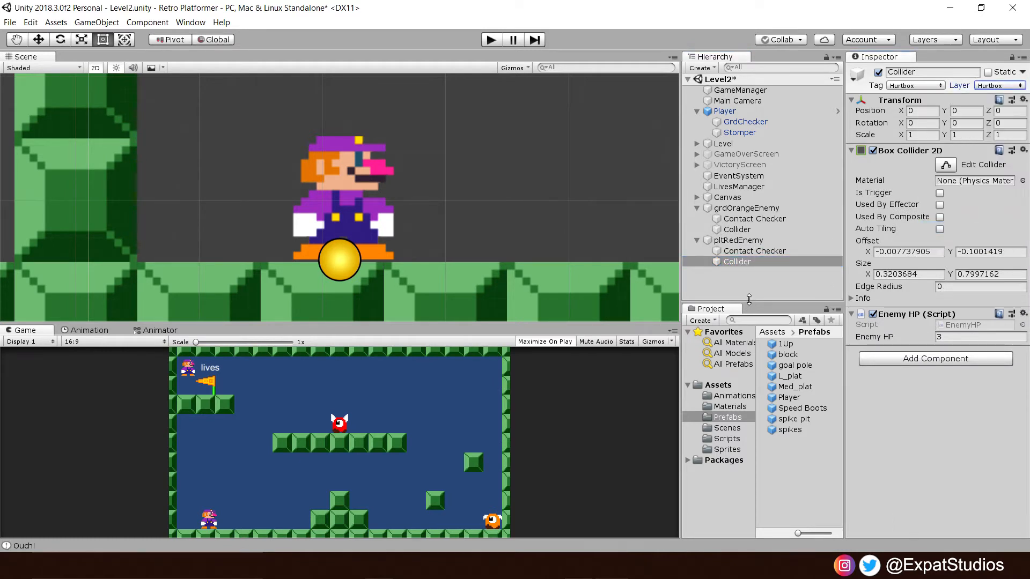
click(26, 22)
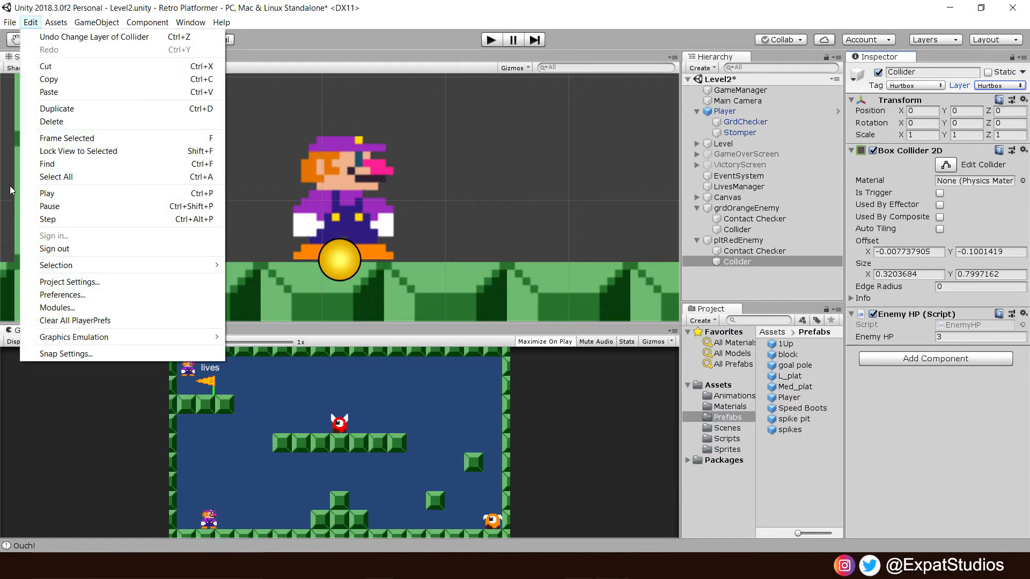
- In the Physics 2D collision matrix, stop Stomper colliding with Enemy and Spikes, adjusting Hurtbox pairs
click(69, 282)
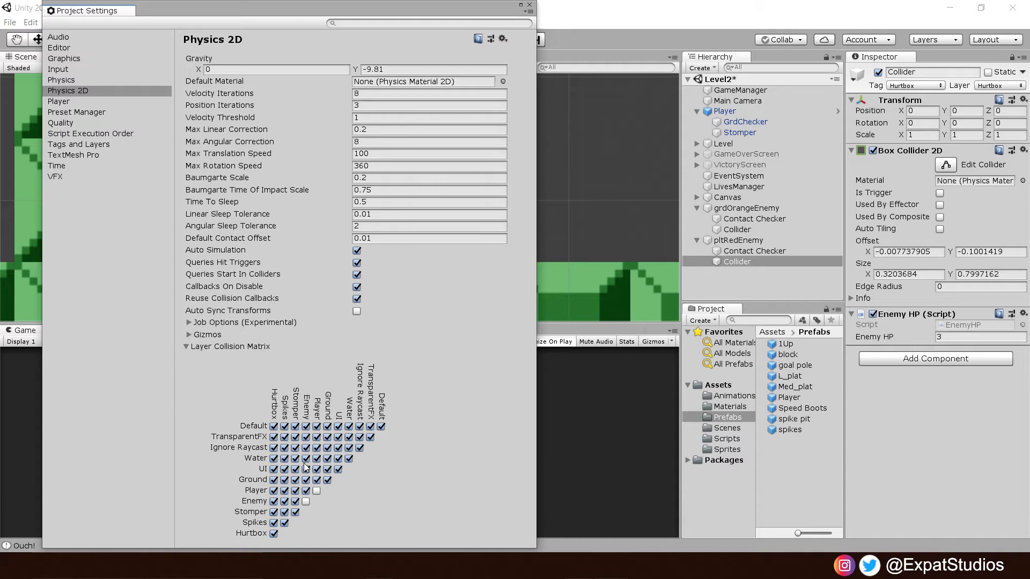
mouse_move(254, 516)
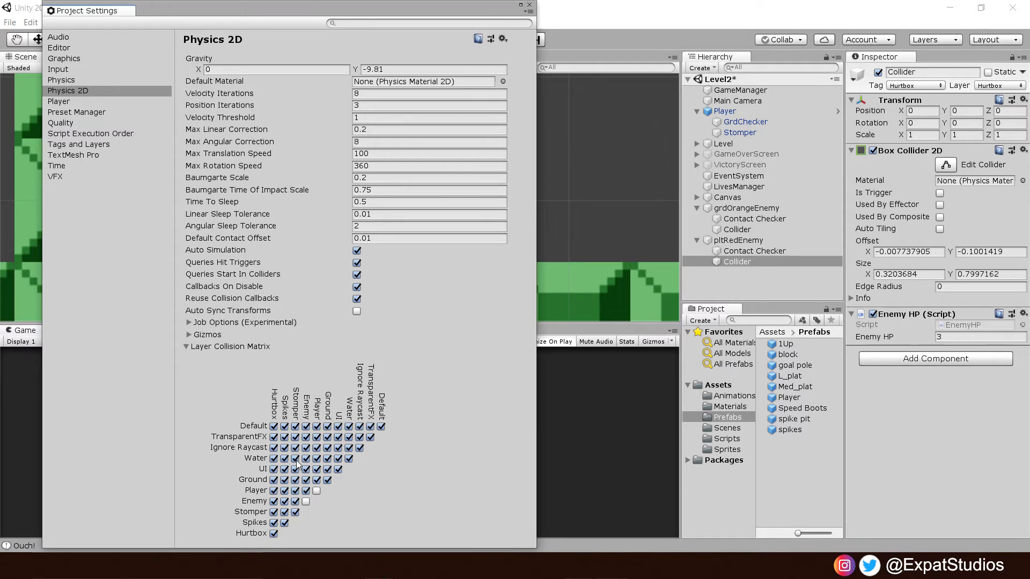
click(294, 502)
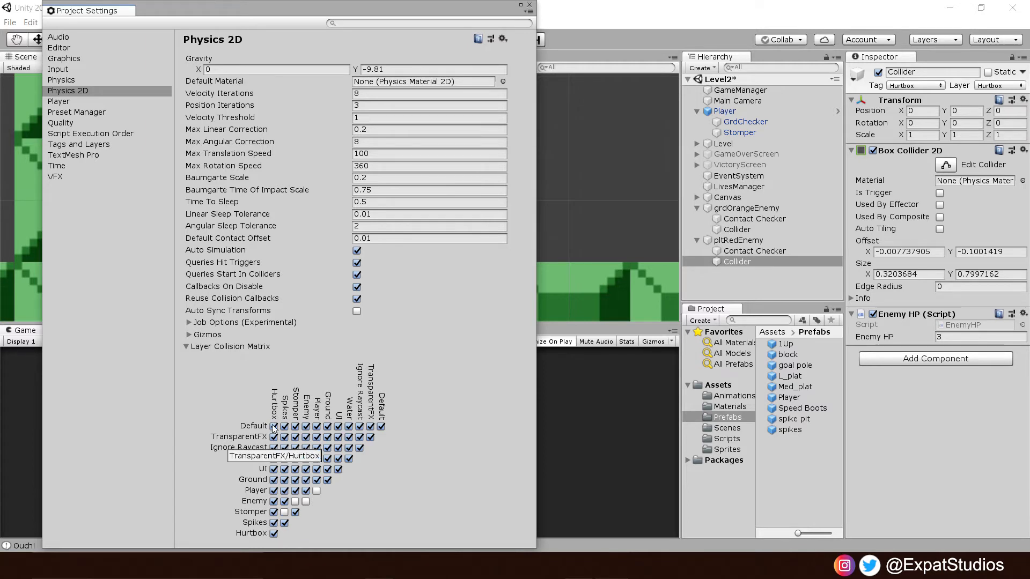
click(274, 545)
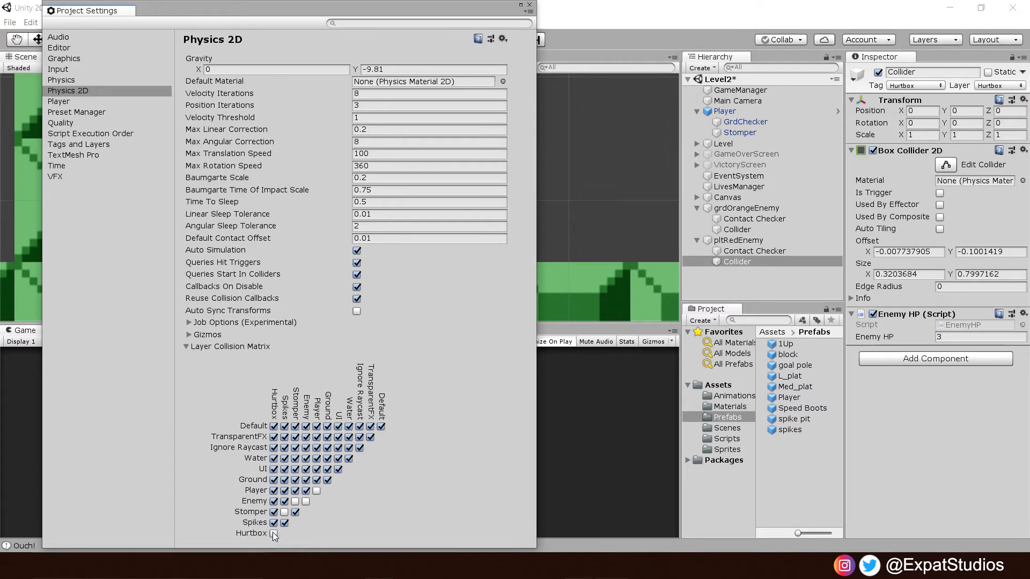
click(271, 535)
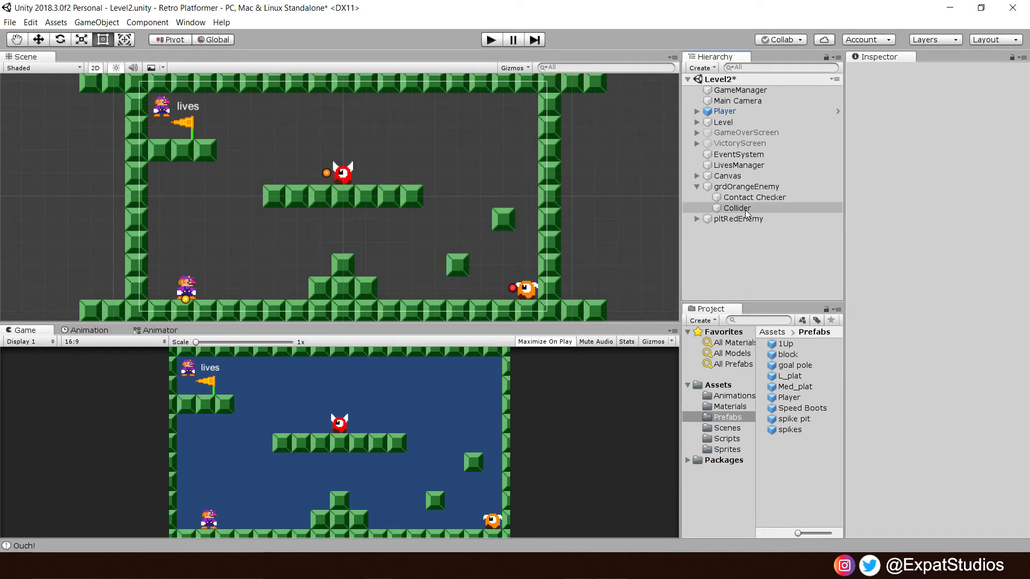
- Set Enemy HP to 3 on grdOrangeEnemy's Collider object
click(737, 209)
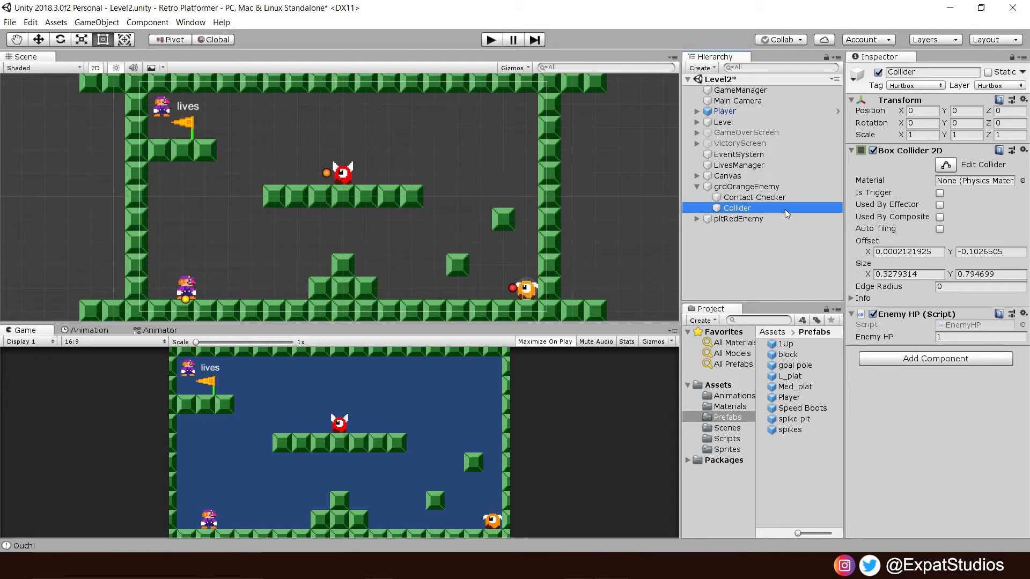
mouse_move(942, 347)
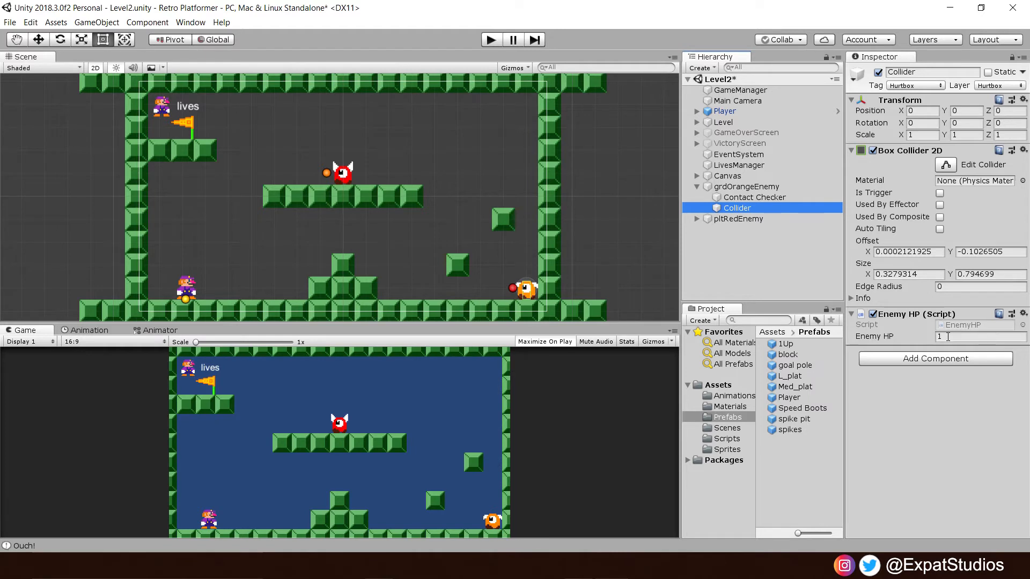
text(3)
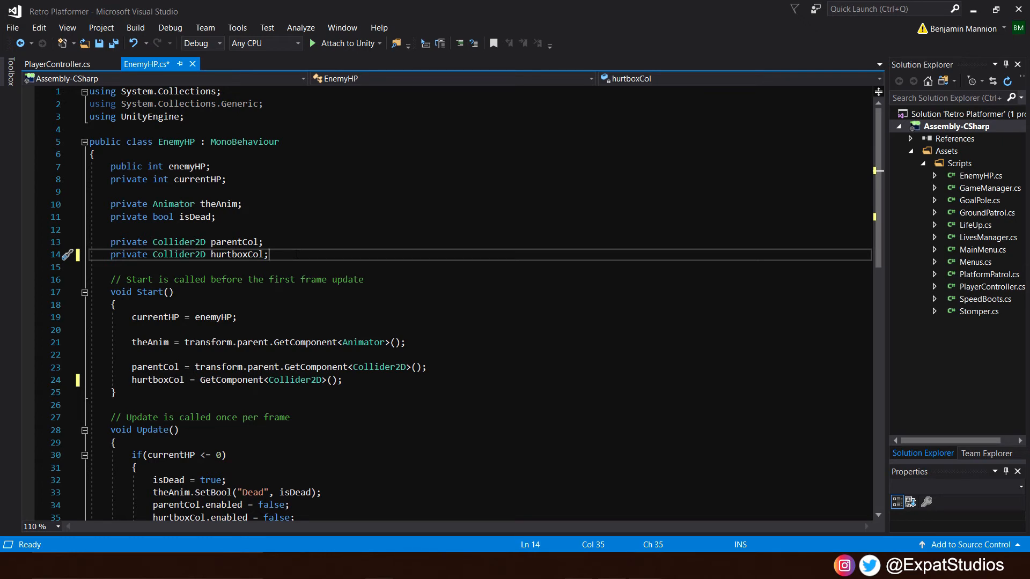
- Add a private SpriteRenderer spriteRend field, filled from the parent's SpriteRenderer in Start
key(Enter)
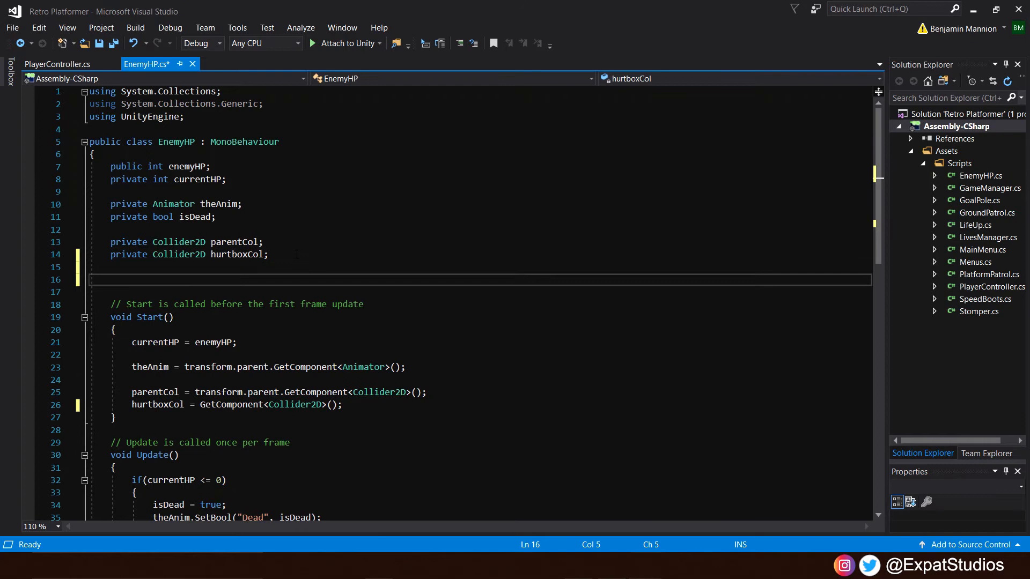
text(private SpriteRenderer spriteRend;)
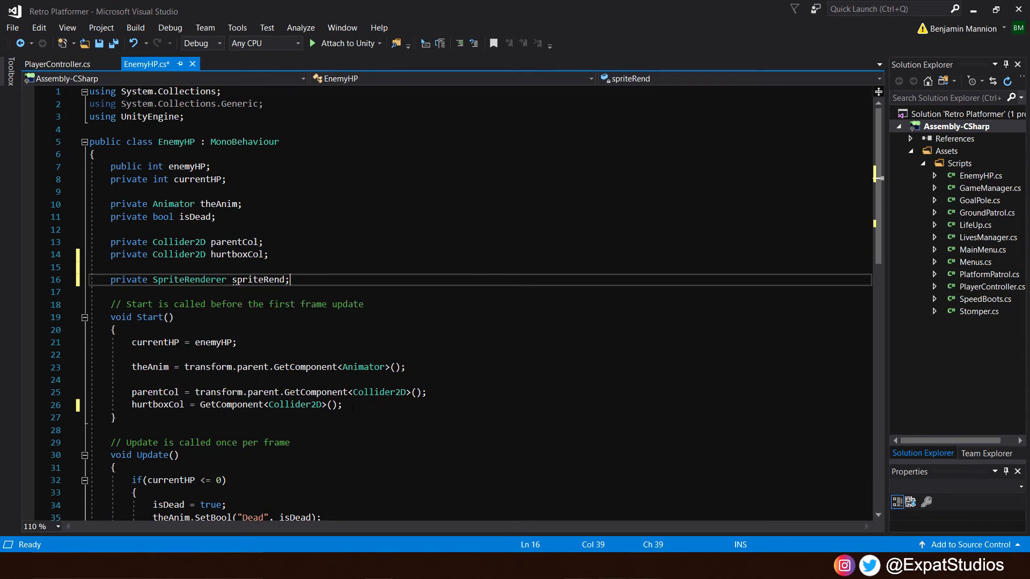
text(spriteRend = transform.parent)
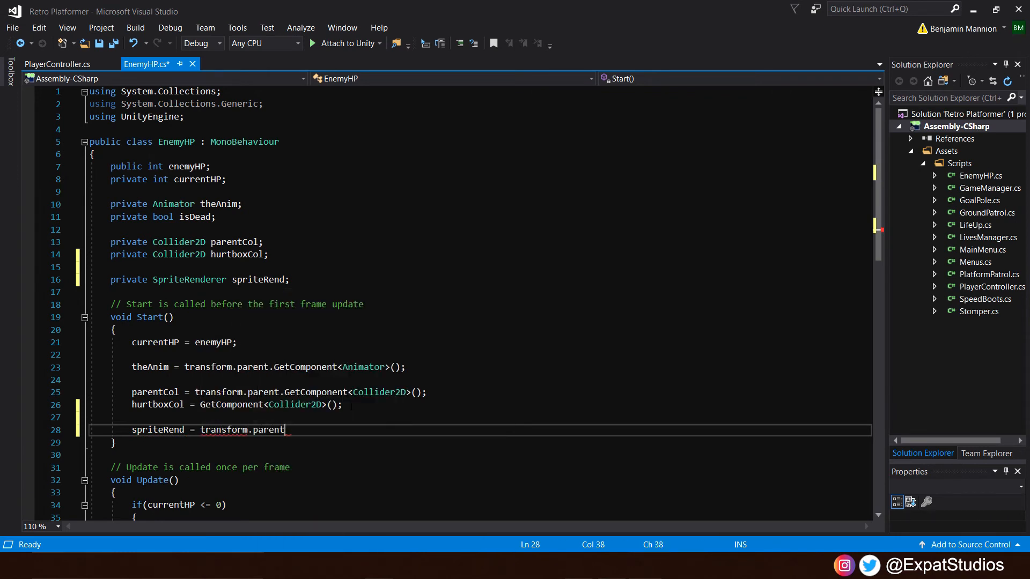
text(.GetComponent)
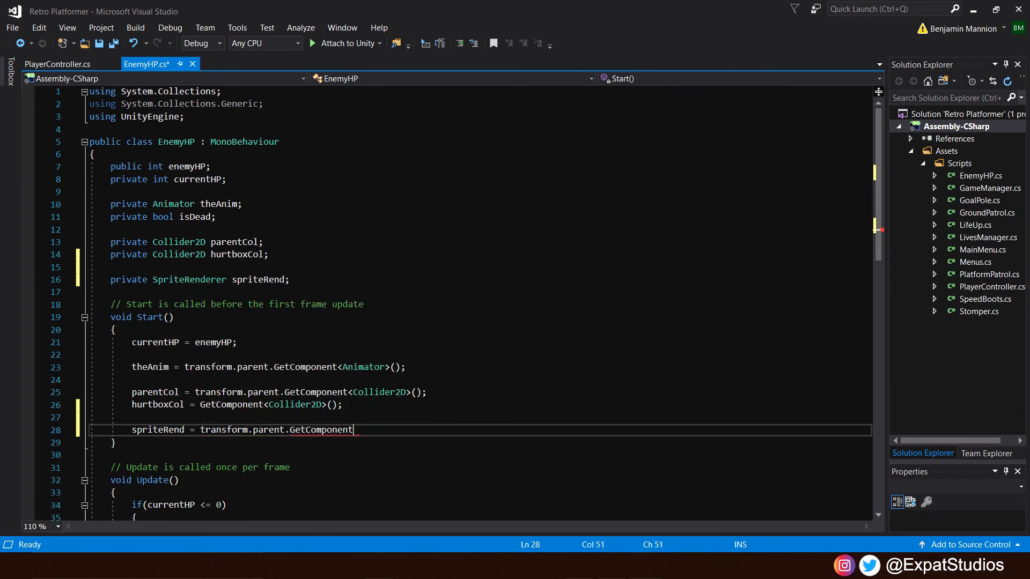
text(<Spriteren>)
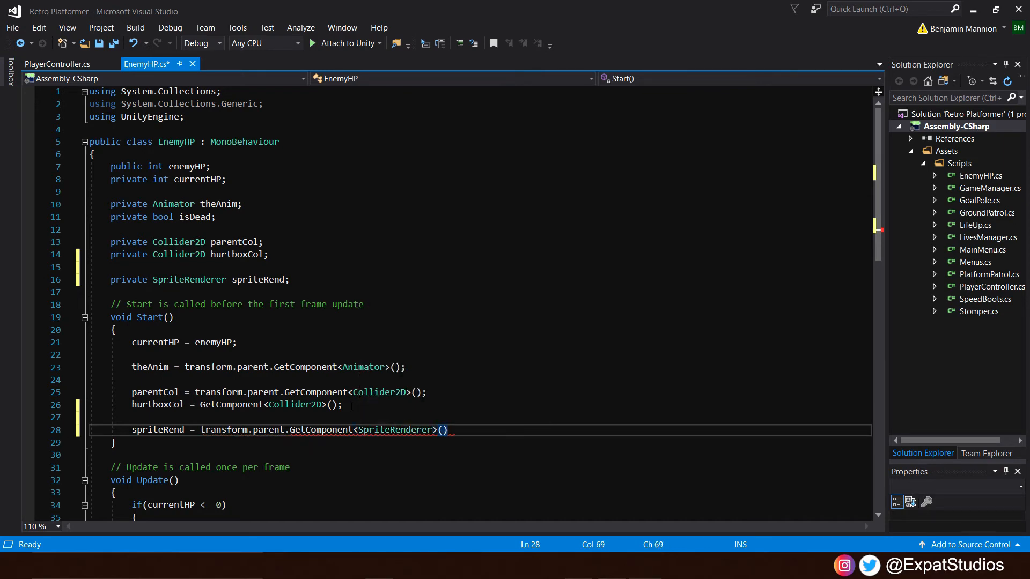
text(;)
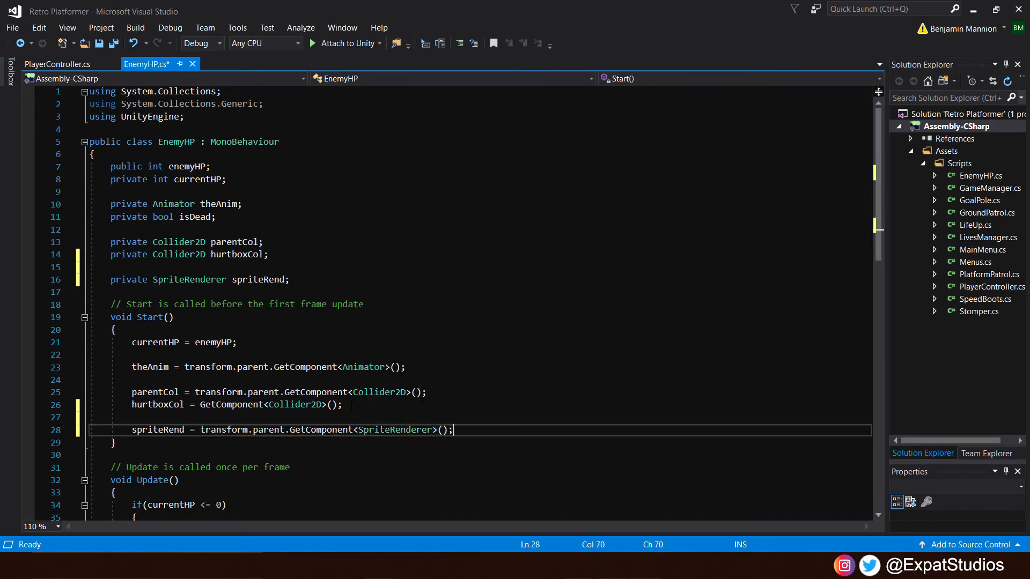
scroll(down, 3)
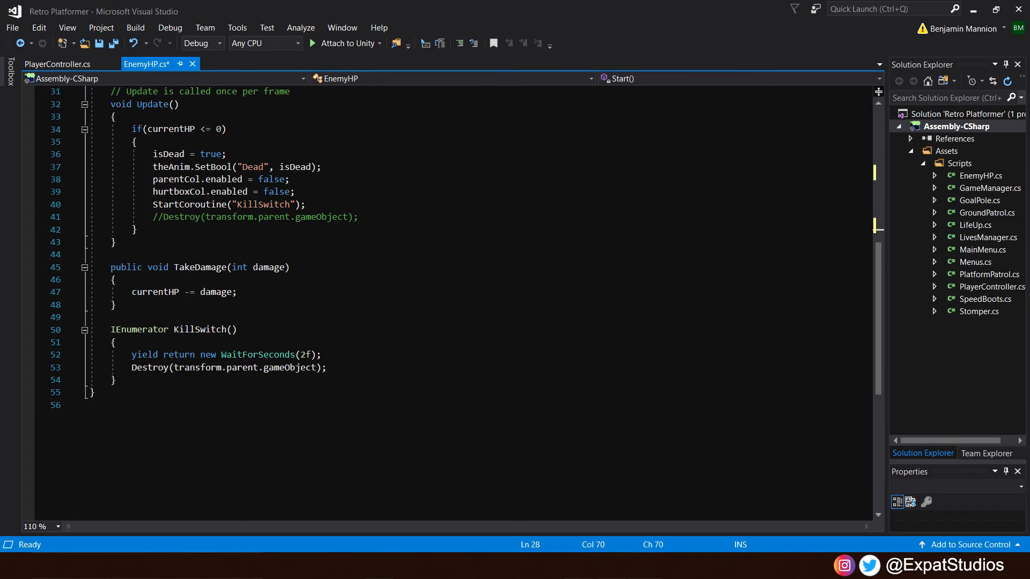
click(128, 380)
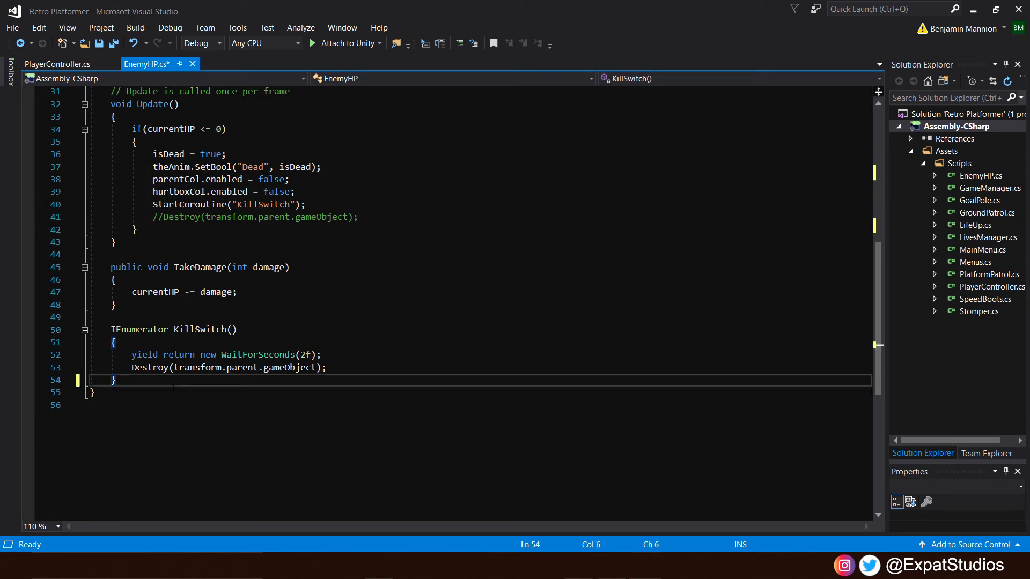
- Declare an IEnumerator HitConfirm() coroutine containing an if (currentHP > 0) block
text(IEnumerator)
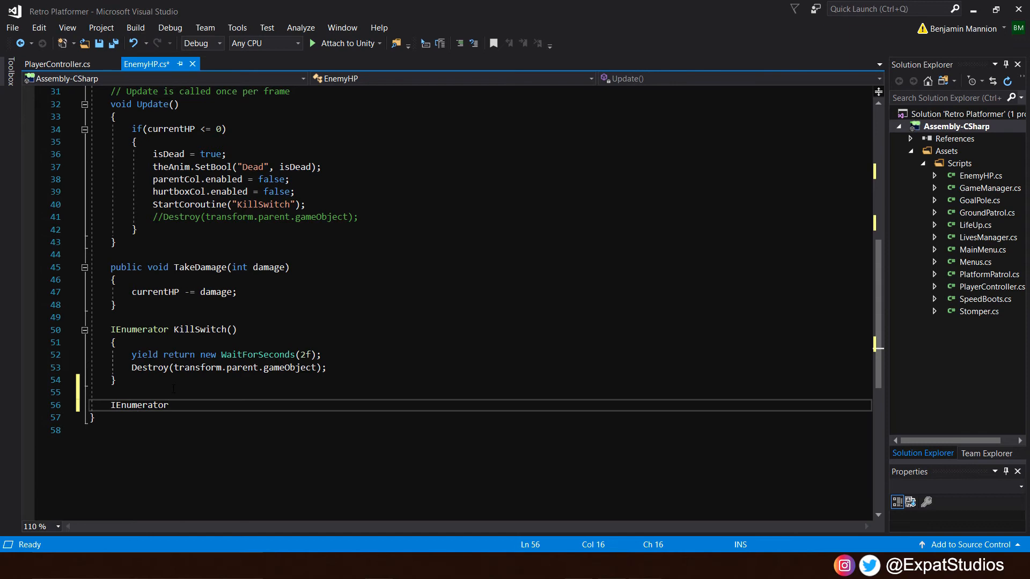
text(HitConfirm())
text({)
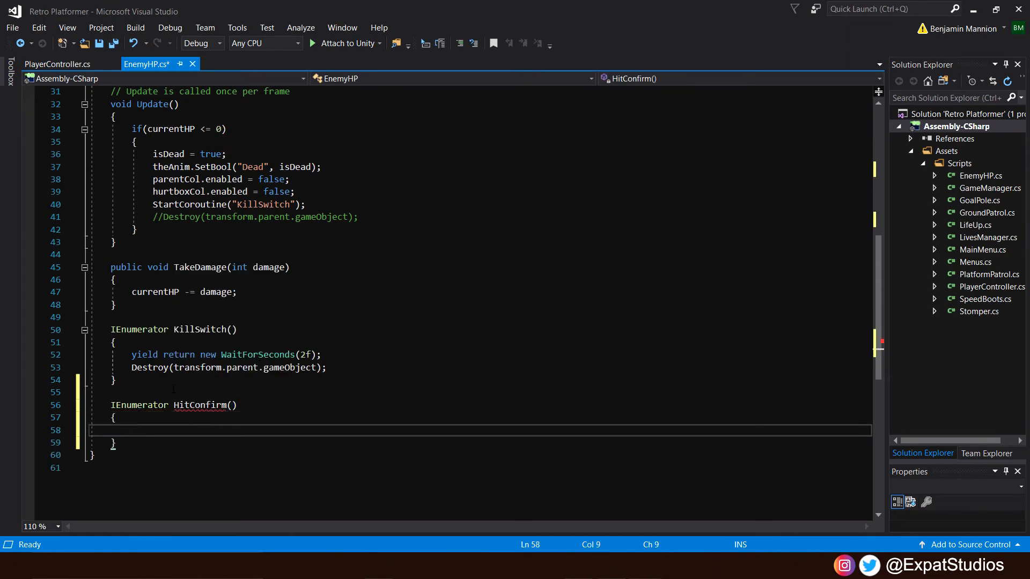
text(if())
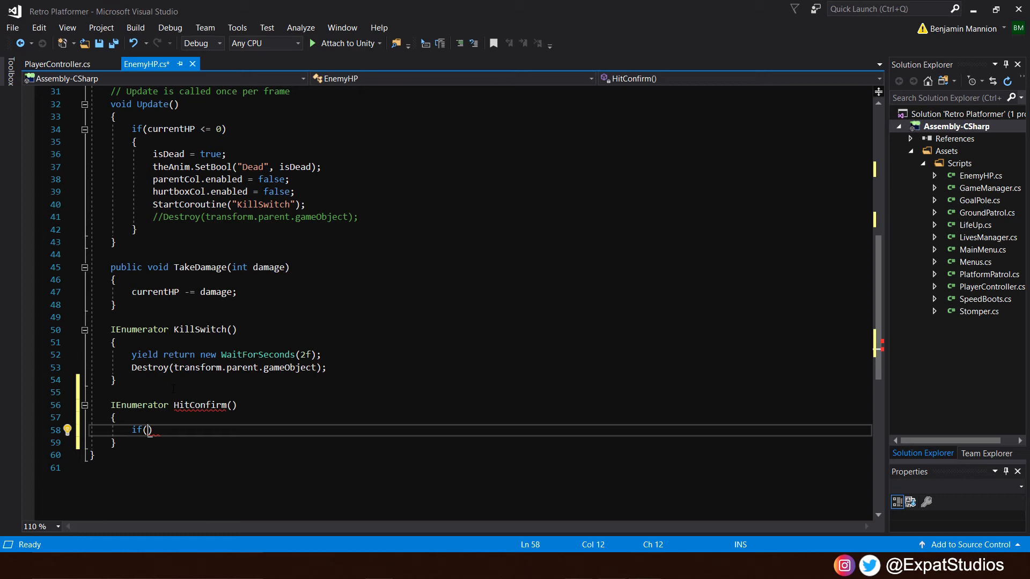
text(currentHP)
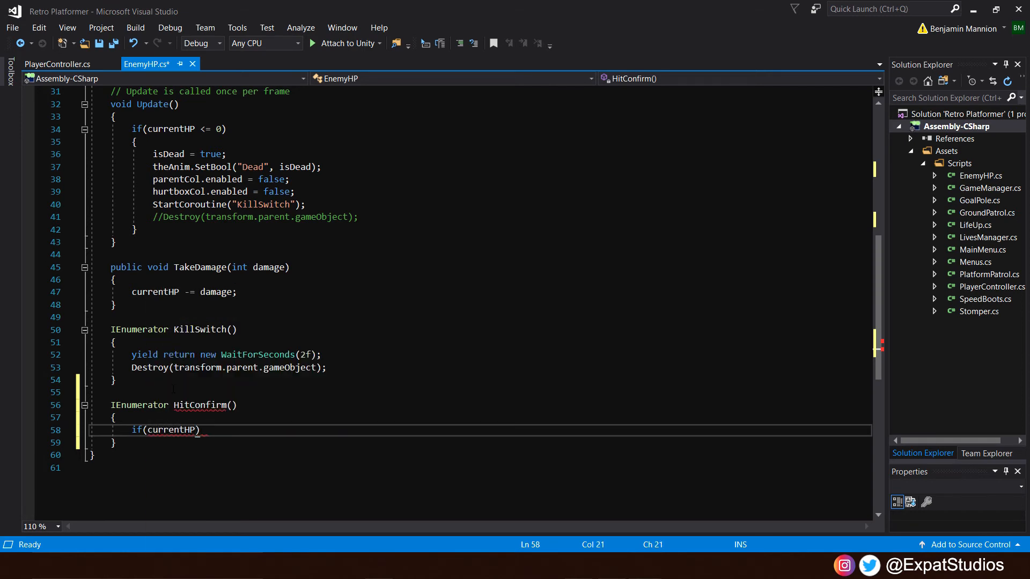
text(>)
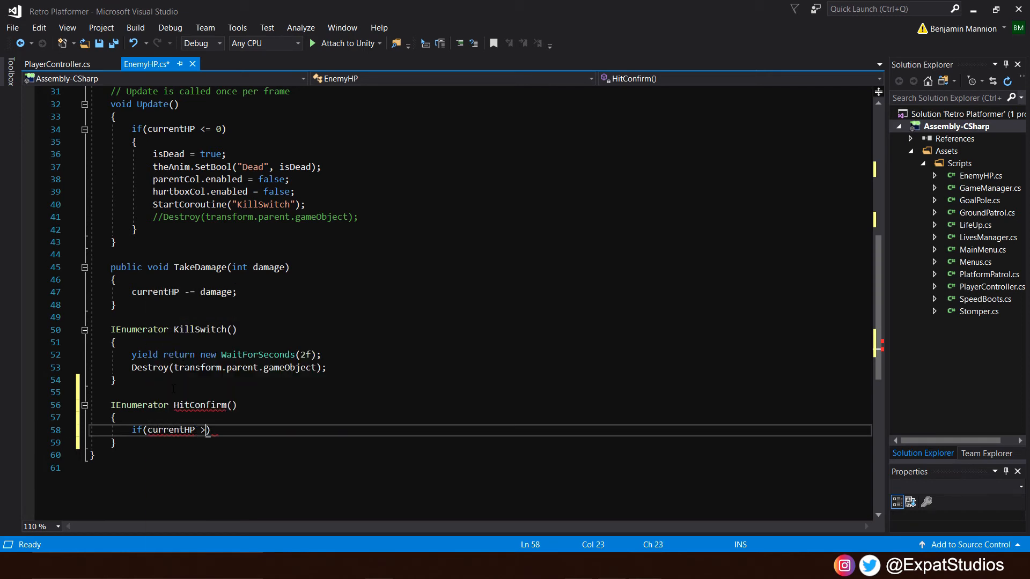
text(0))
text({)
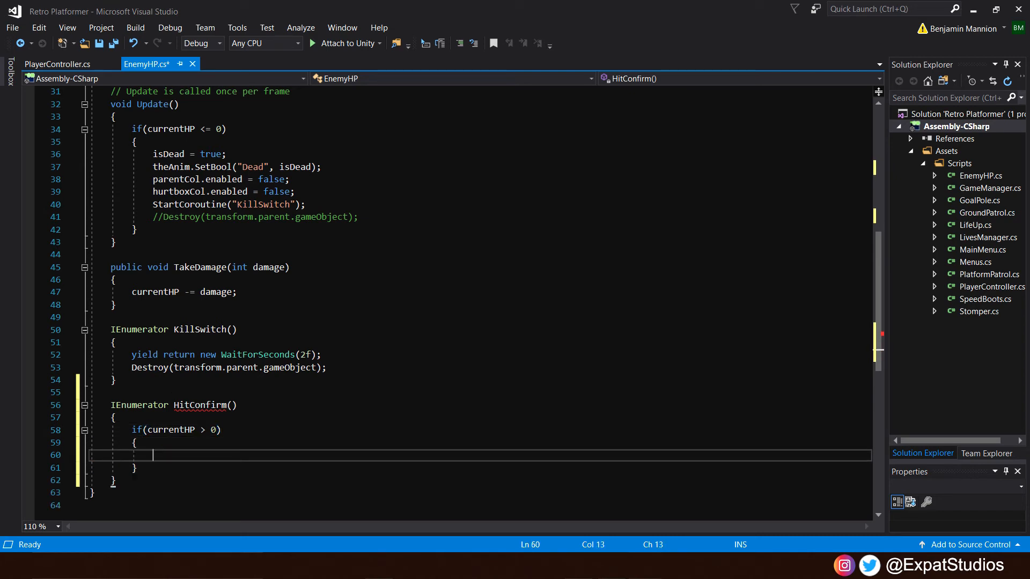
- Inside the if block, disable spriteRend, wait 0.1 seconds, then re-enable it
text(spriteRend.e)
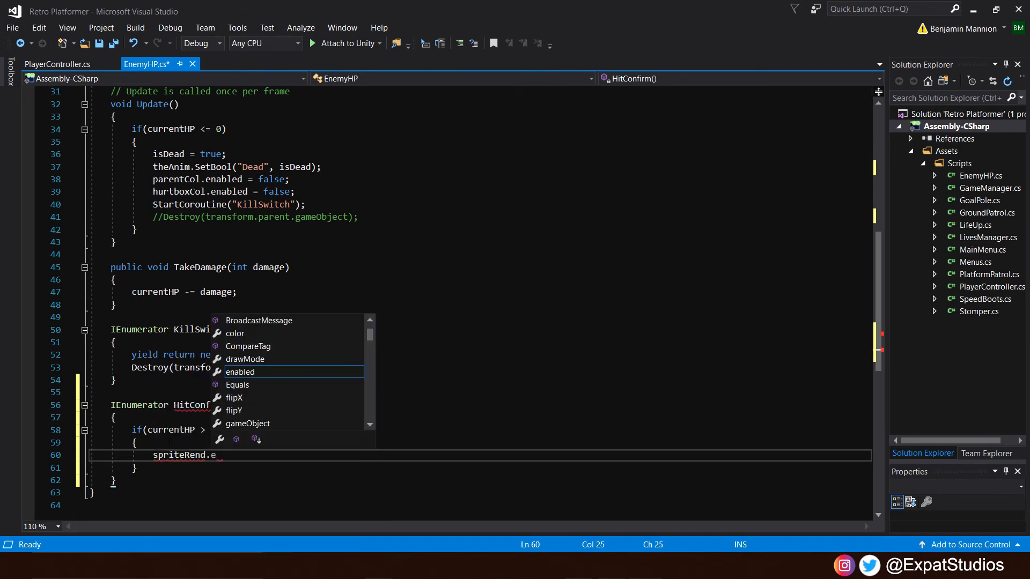
text(nabled = f)
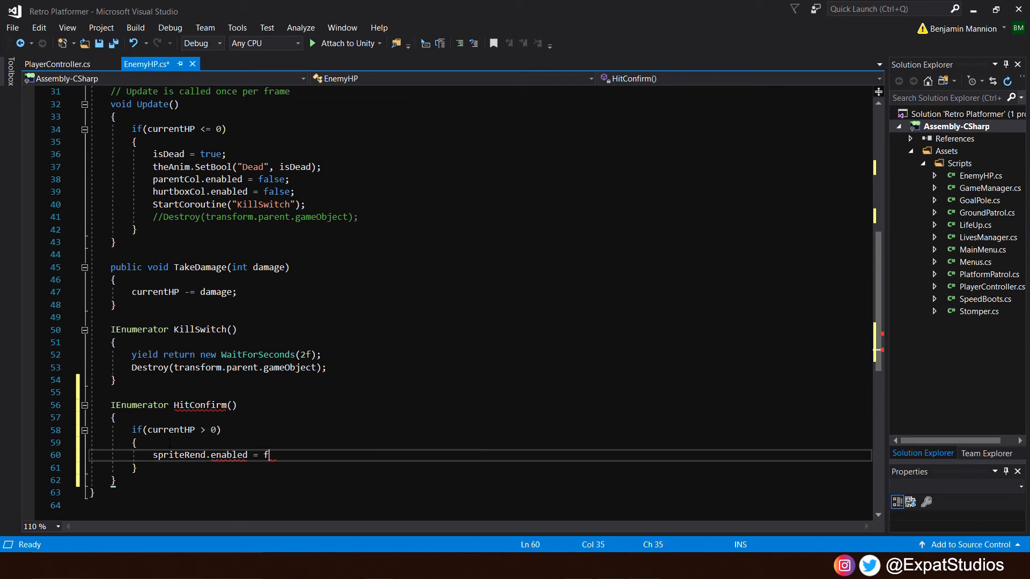
text(alse;)
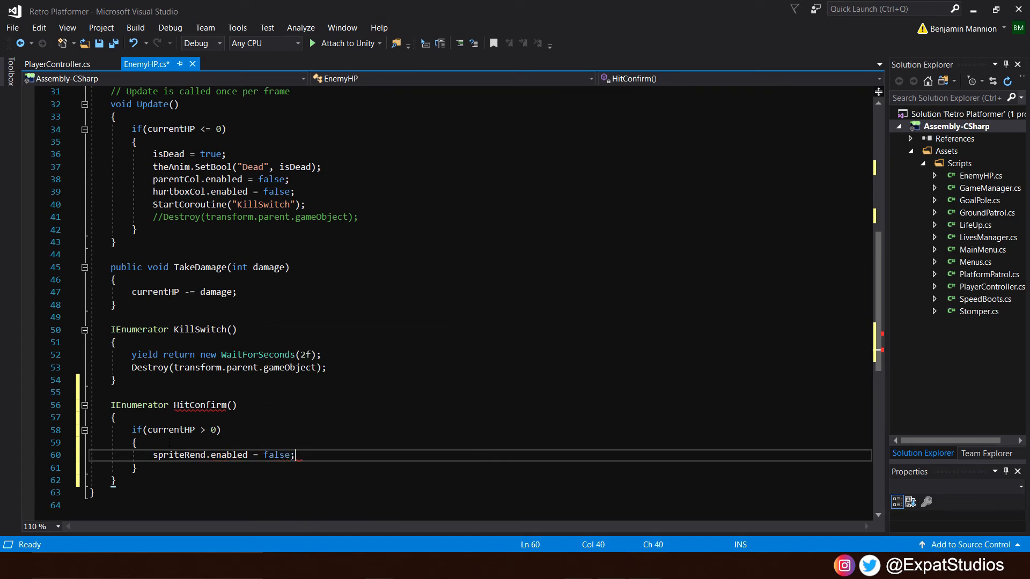
text(yei)
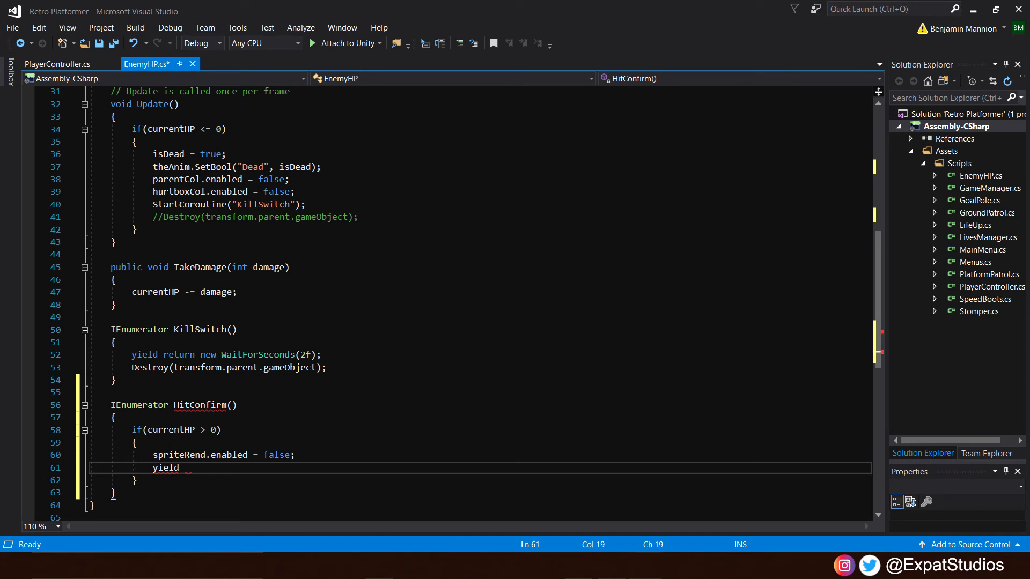
text(return n)
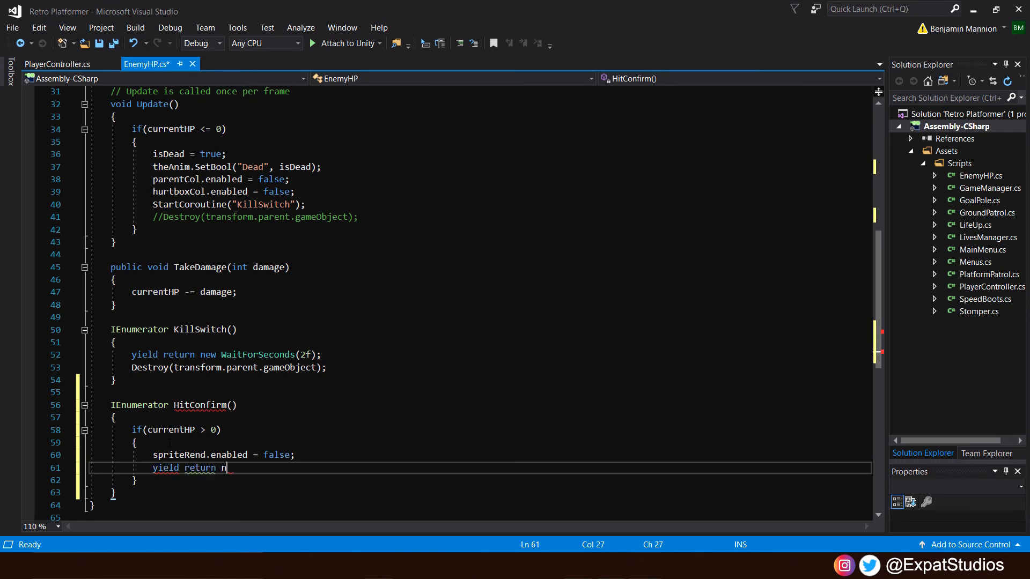
text(ew WaitForSeconds)
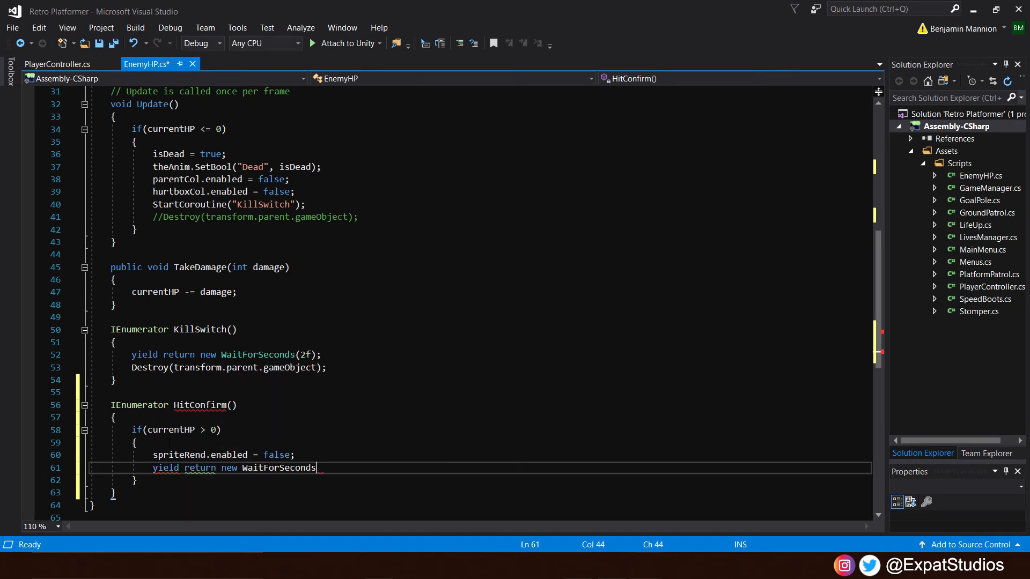
text((0))
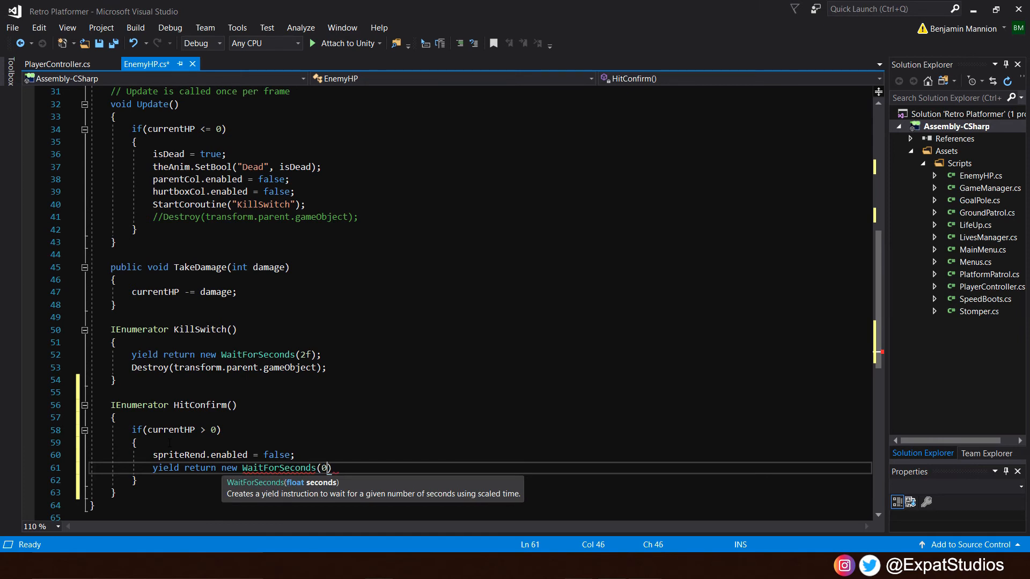
text(.1f)
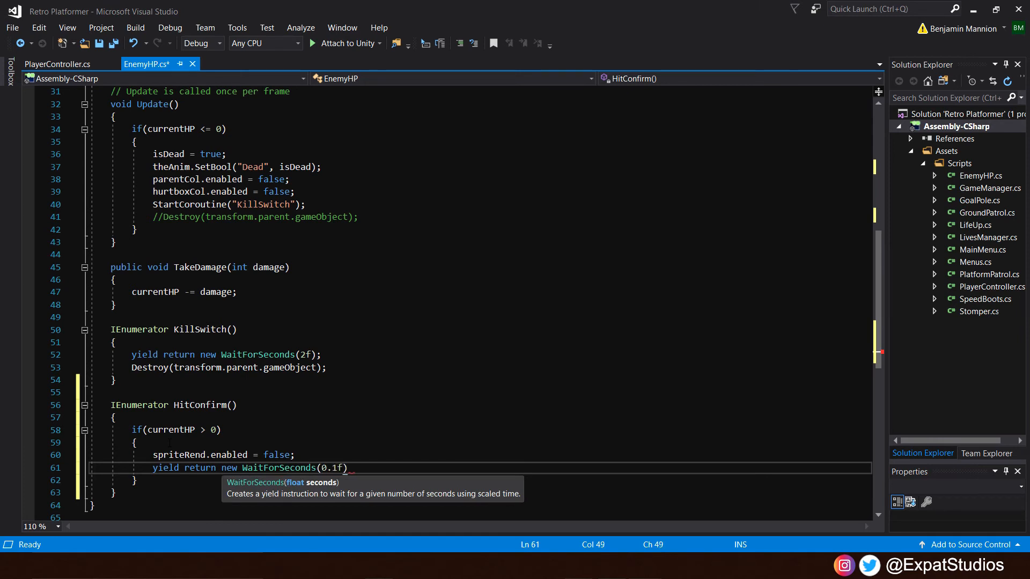
text(;)
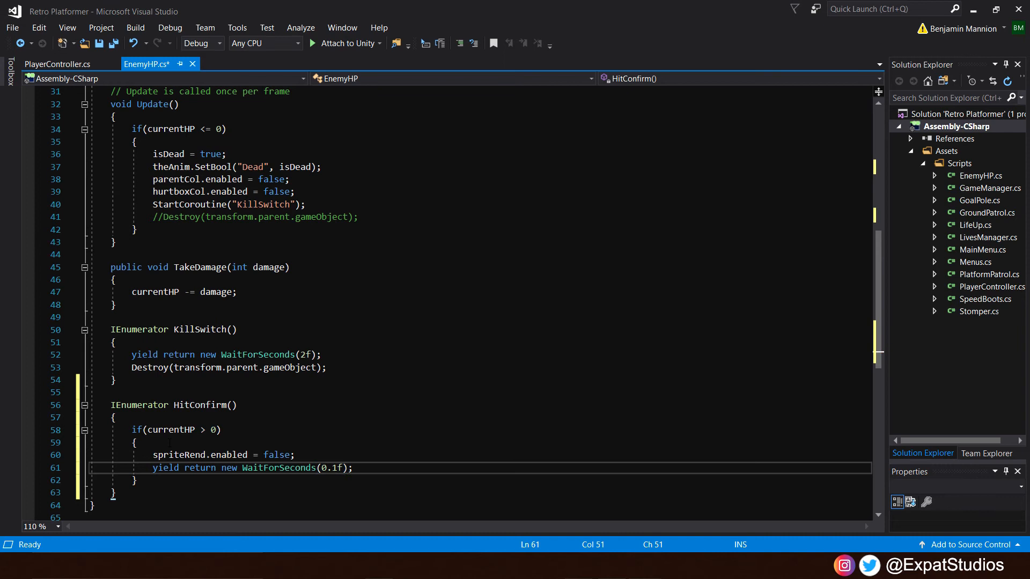
text(spriteRend.enabled)
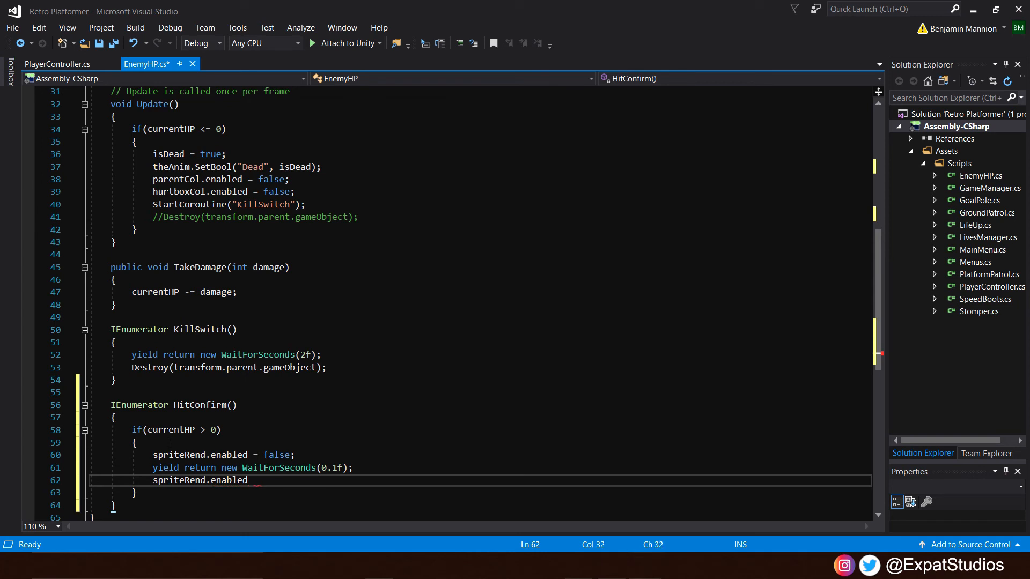
text(= true;)
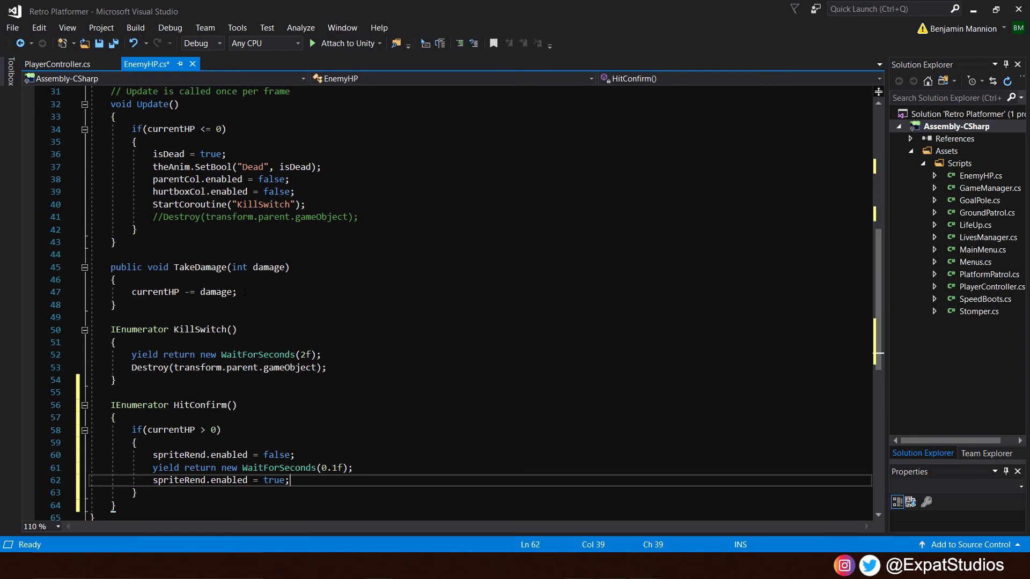
- Add StartCoroutine("HitConfirm"); to TakeDamage right after the damage is subtracted
text(s)
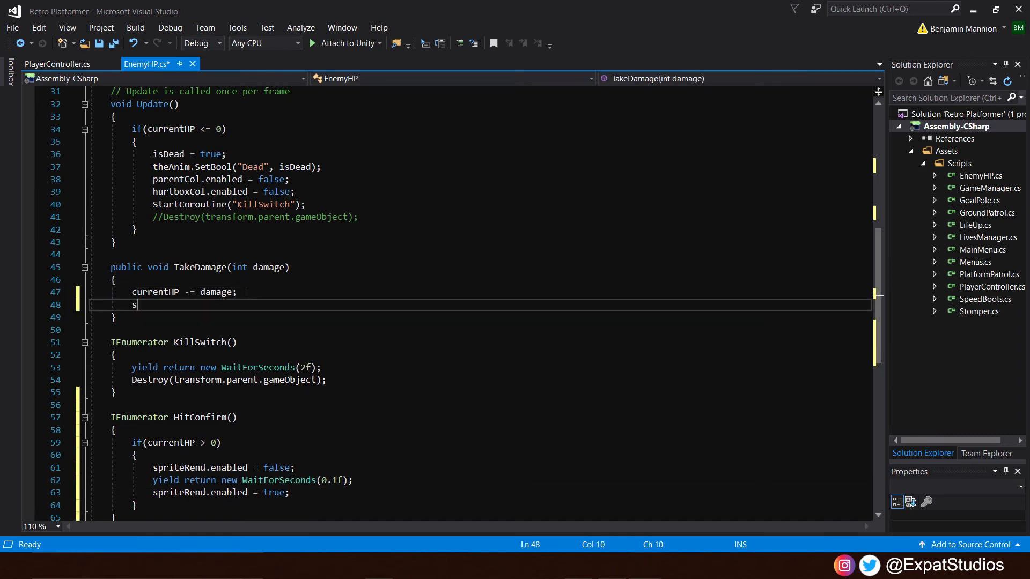
text(tartCoroutine)
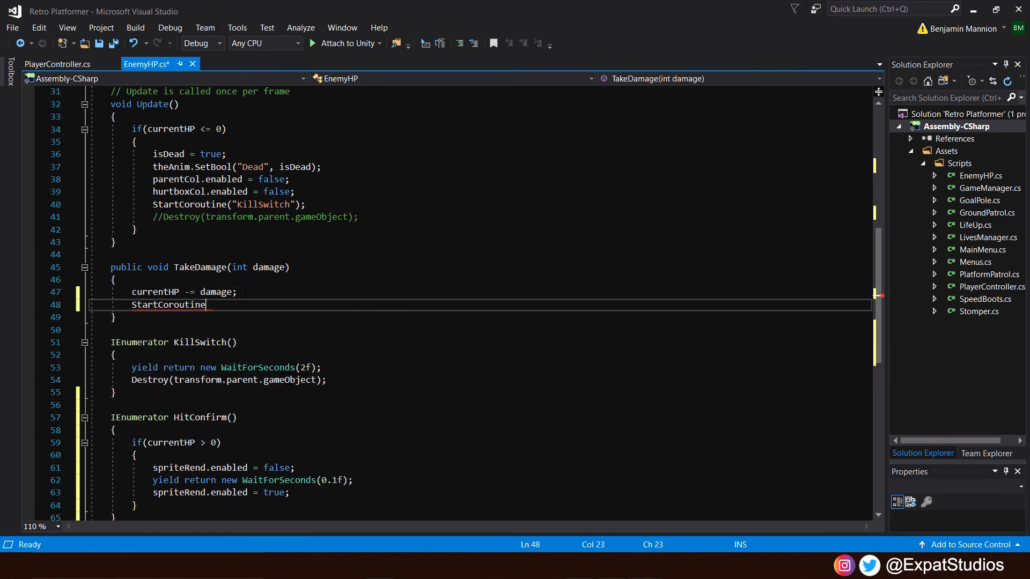
text(("Hit"))
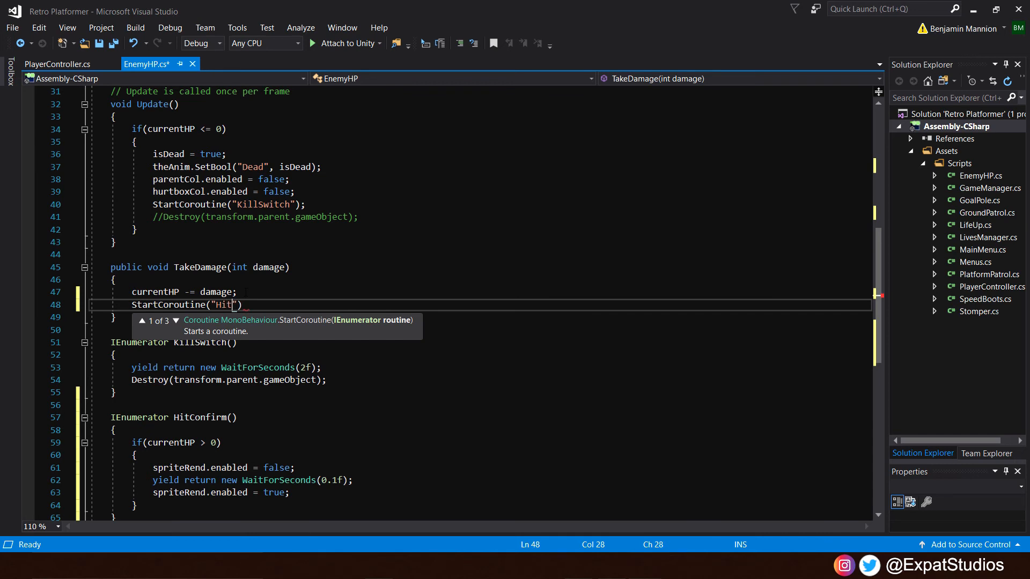
text(Confirm)
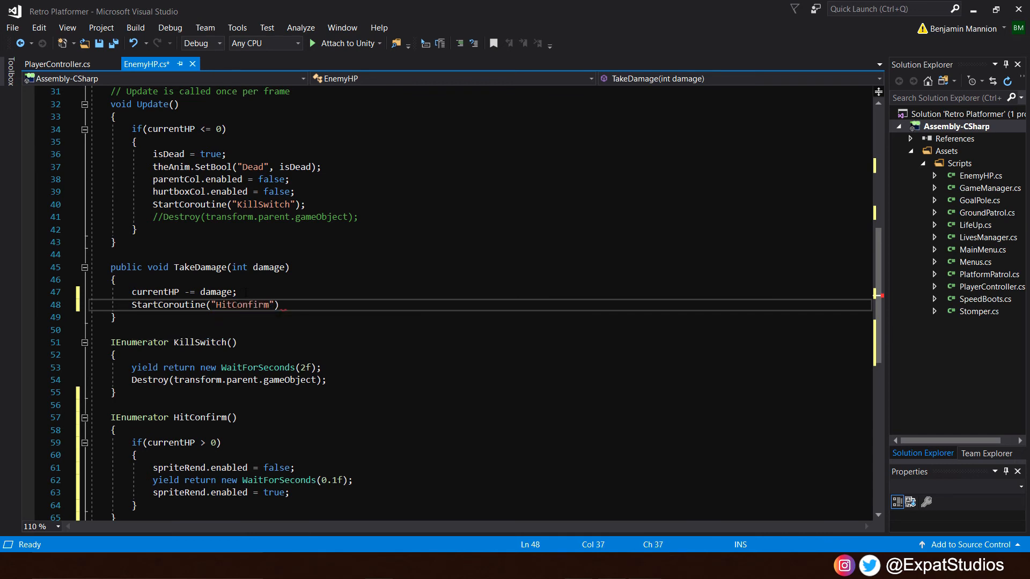
text(;)
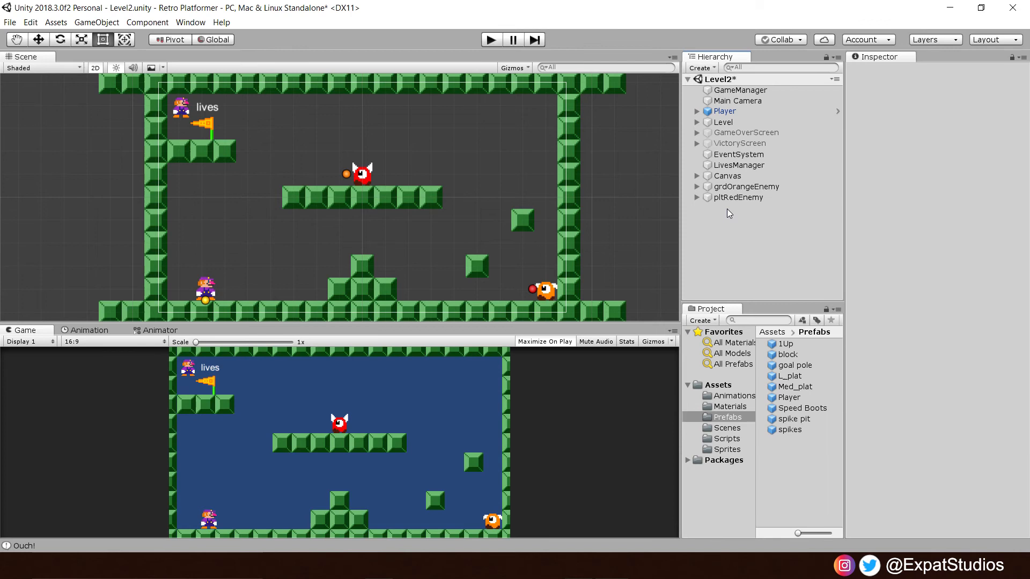
- Drag grdOrangeEnemy and pltRedEnemy into Assets/Prefabs, then delete them from the Hierarchy
click(727, 417)
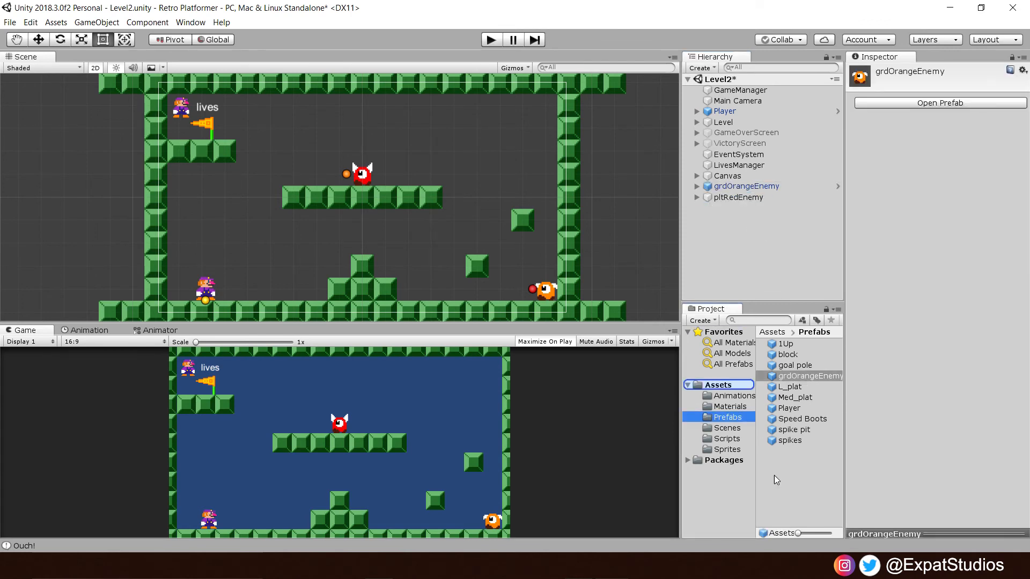
click(802, 419)
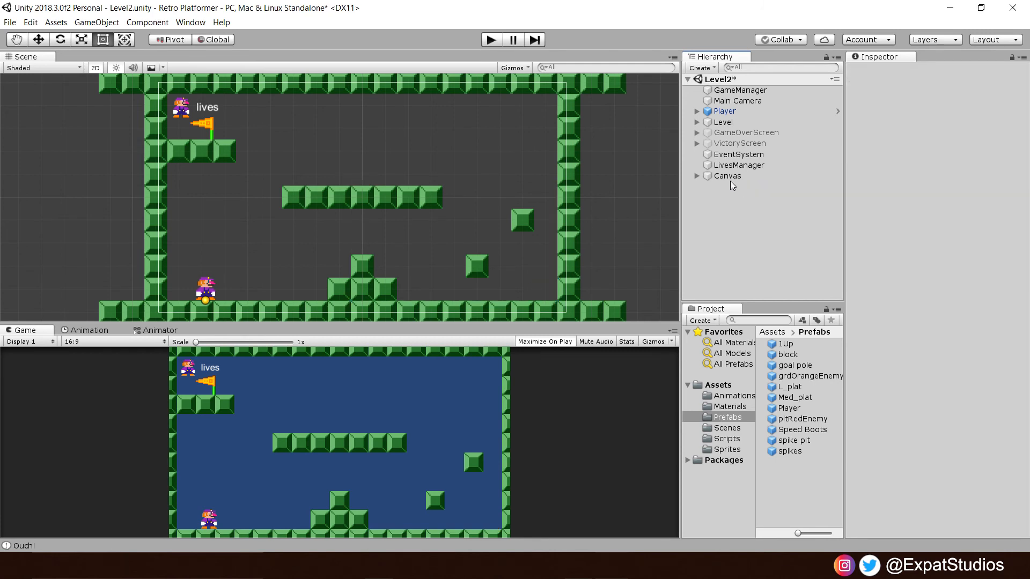
- Expand the Level object in the Hierarchy to remove its inner platform blocks
click(697, 122)
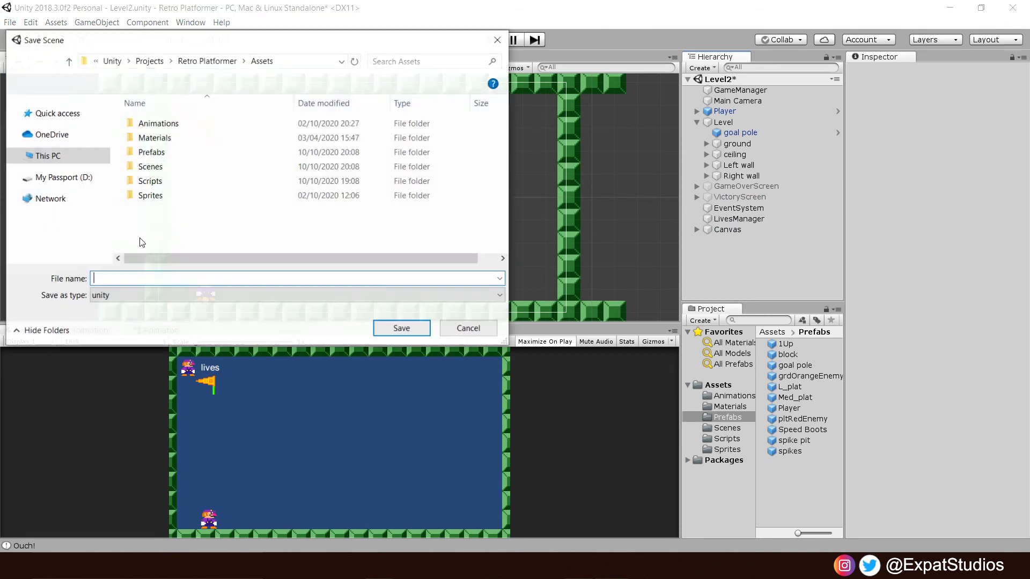
- Save the stripped-down scene as BossLevel inside Assets/Scenes
double_click(151, 166)
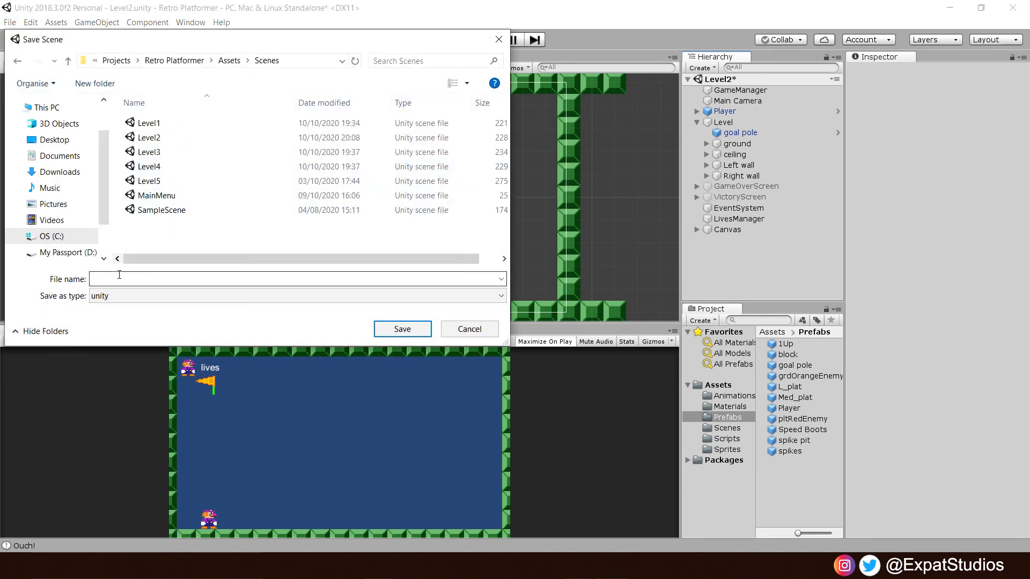
text(BossLevel)
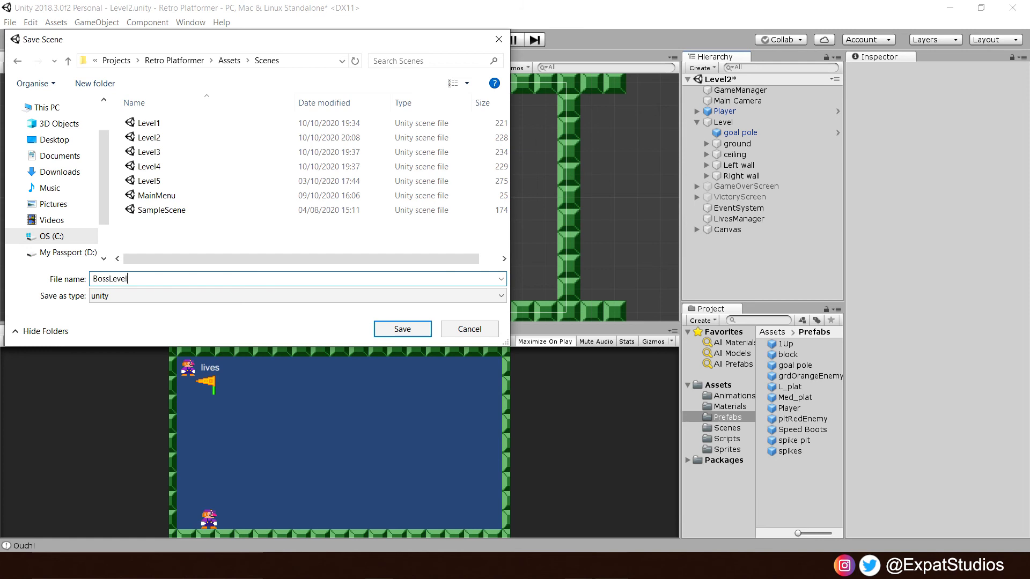
click(402, 329)
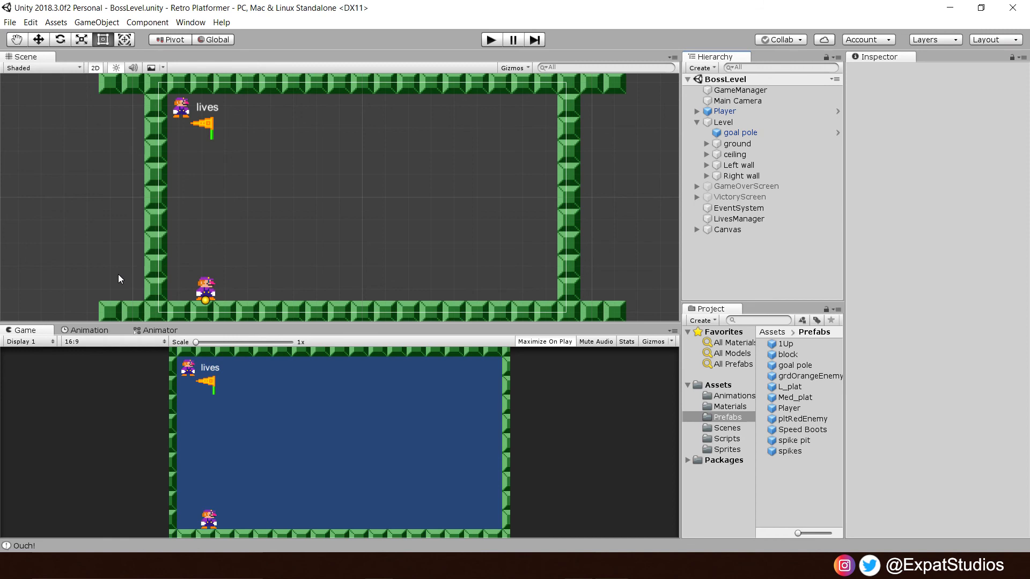
click(727, 417)
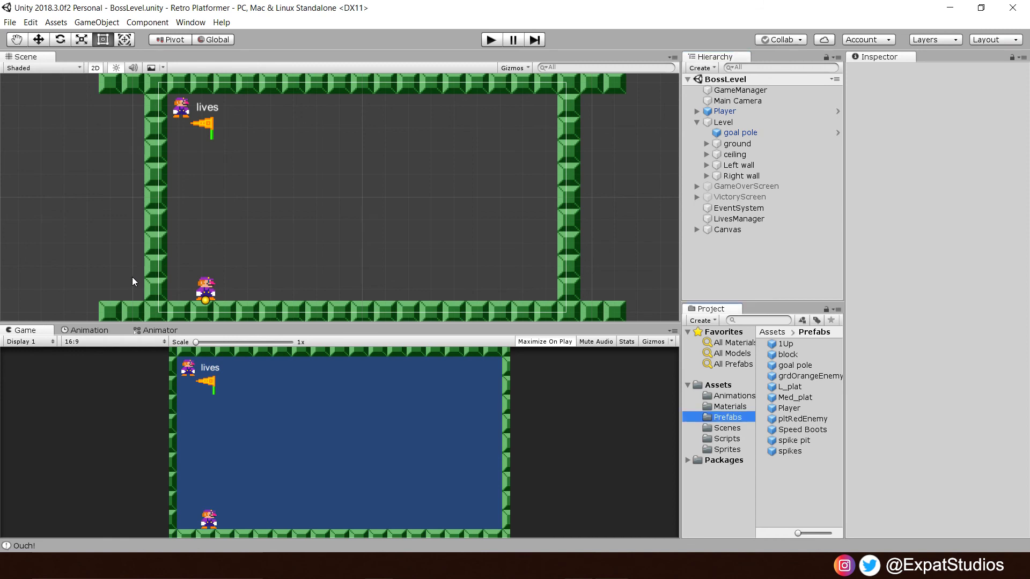